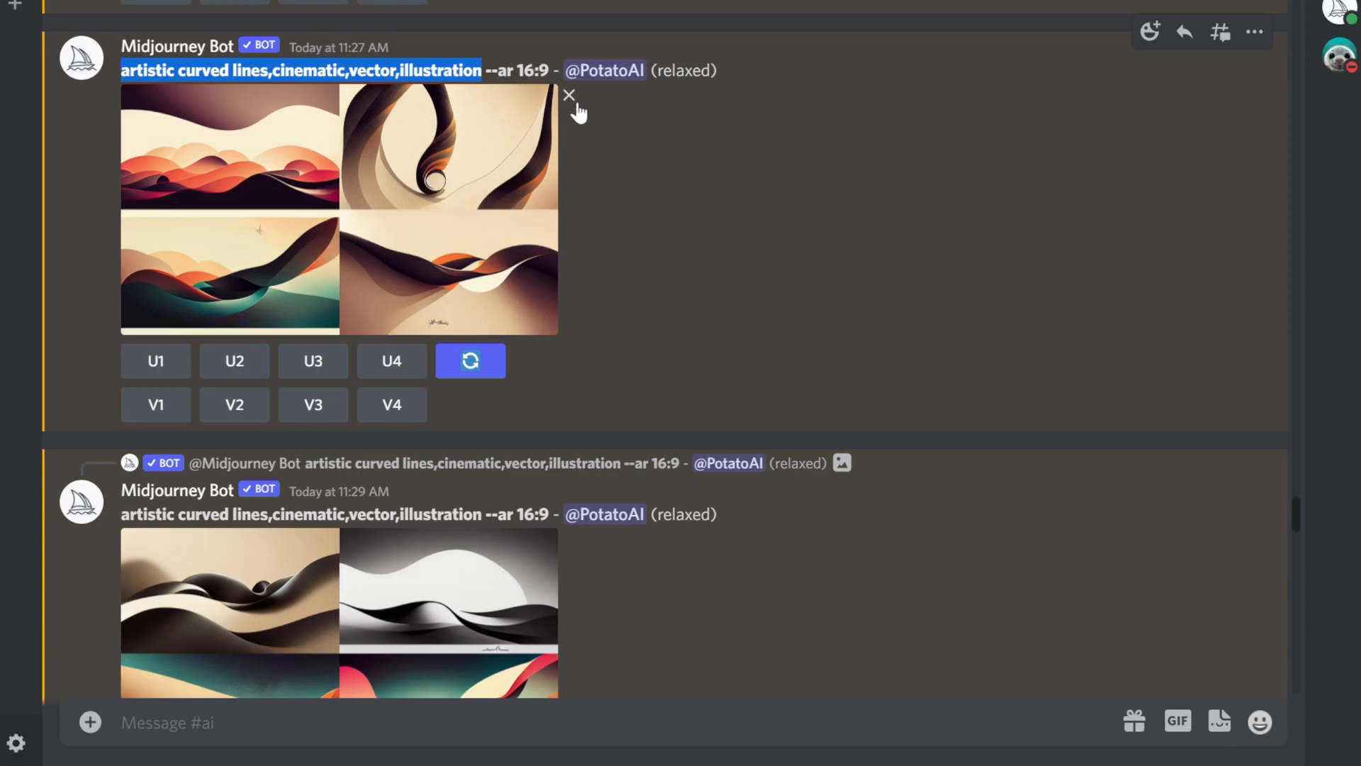
{"action": "mouse_move", "coordinate": [629, 216]}
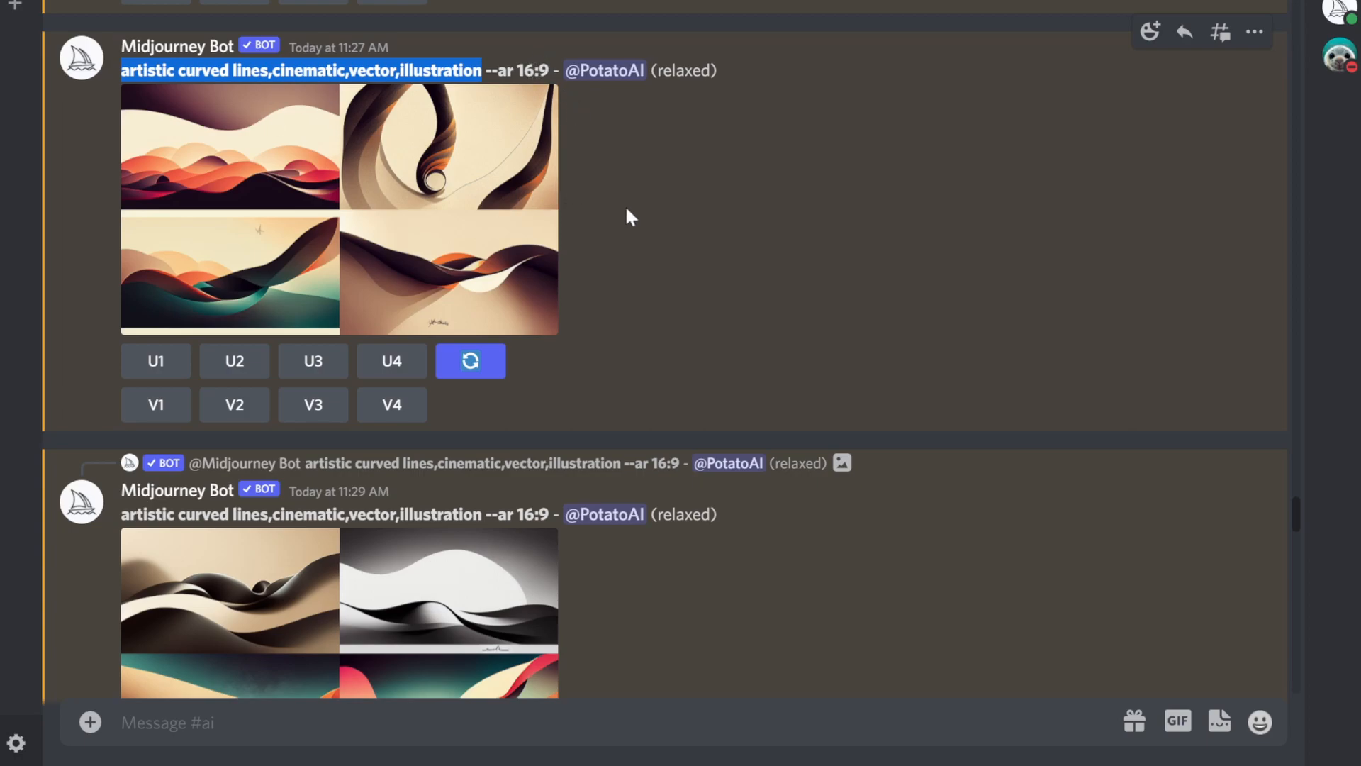
{"action": "mouse_move", "coordinate": [764, 278]}
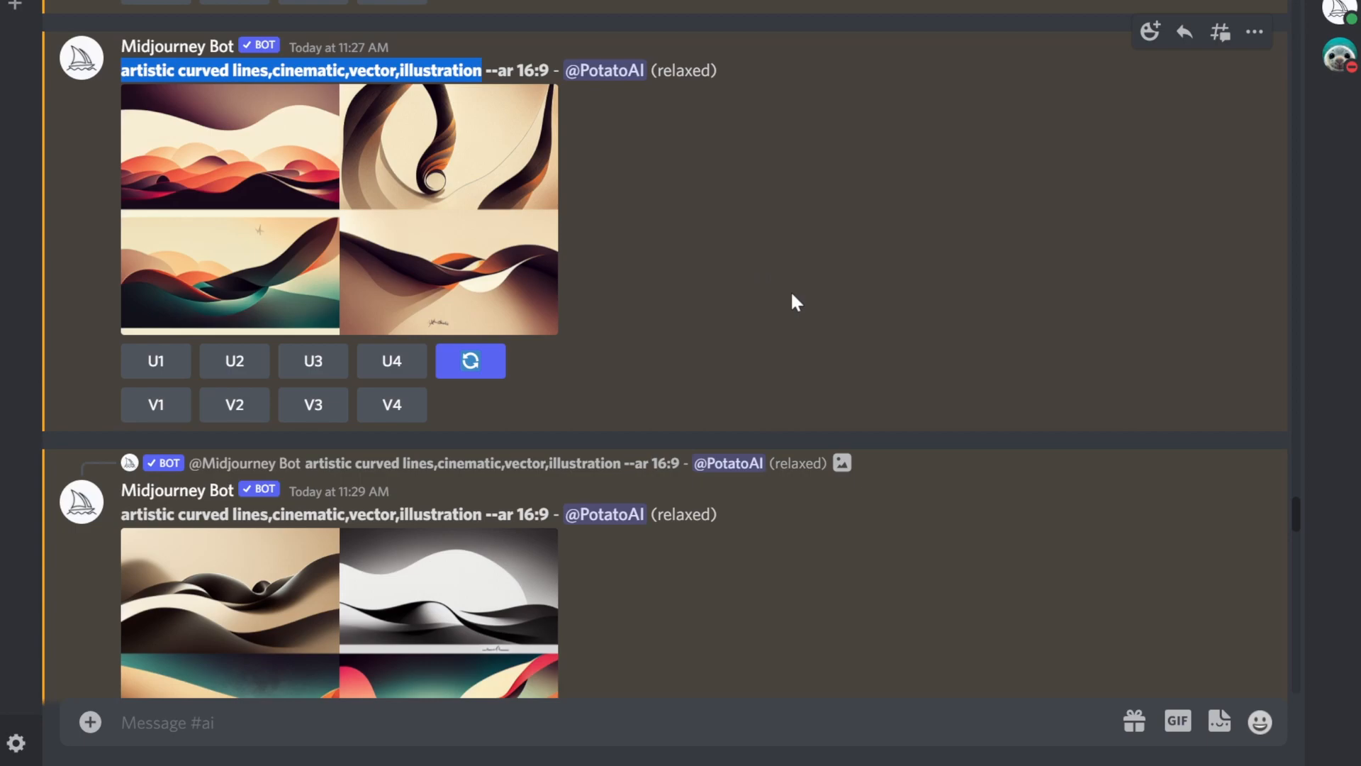
{"action": "mouse_move", "coordinate": [807, 277]}
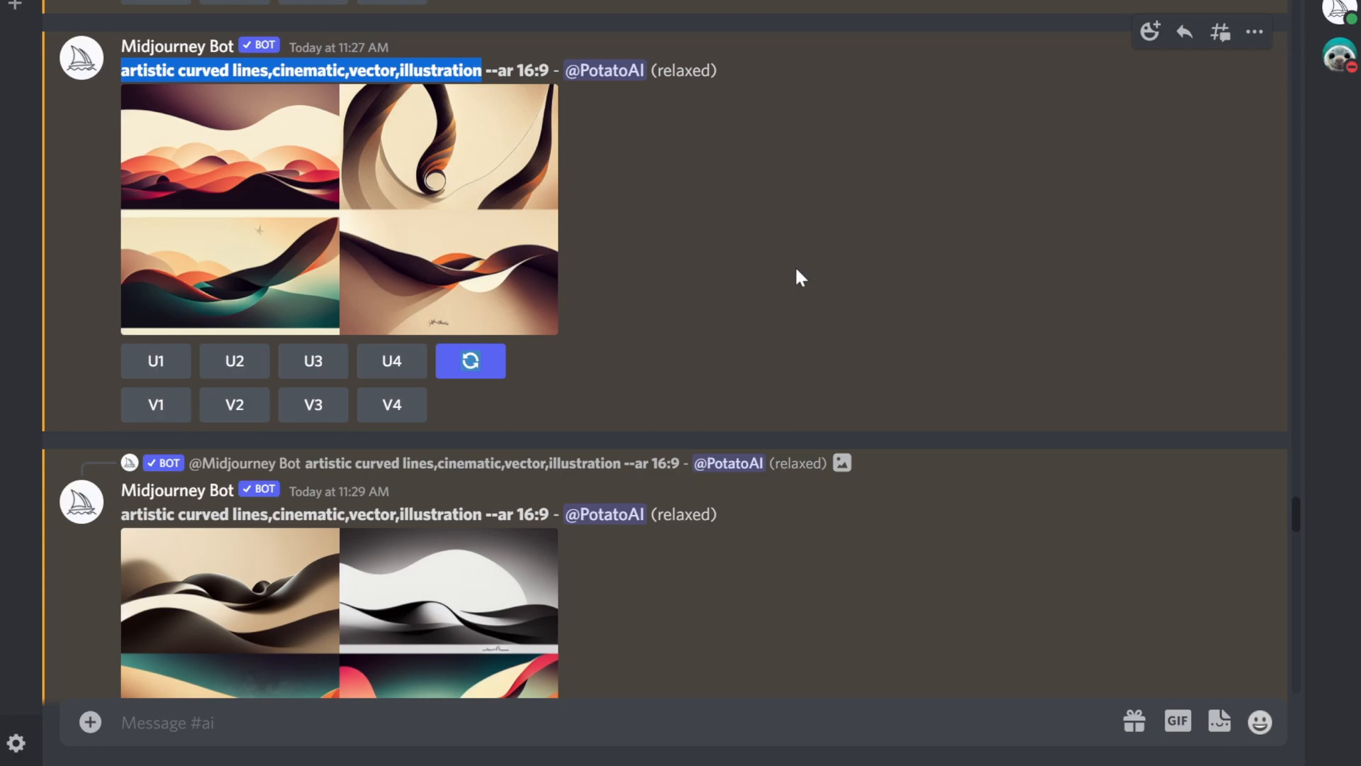
{"action": "mouse_move", "coordinate": [790, 276]}
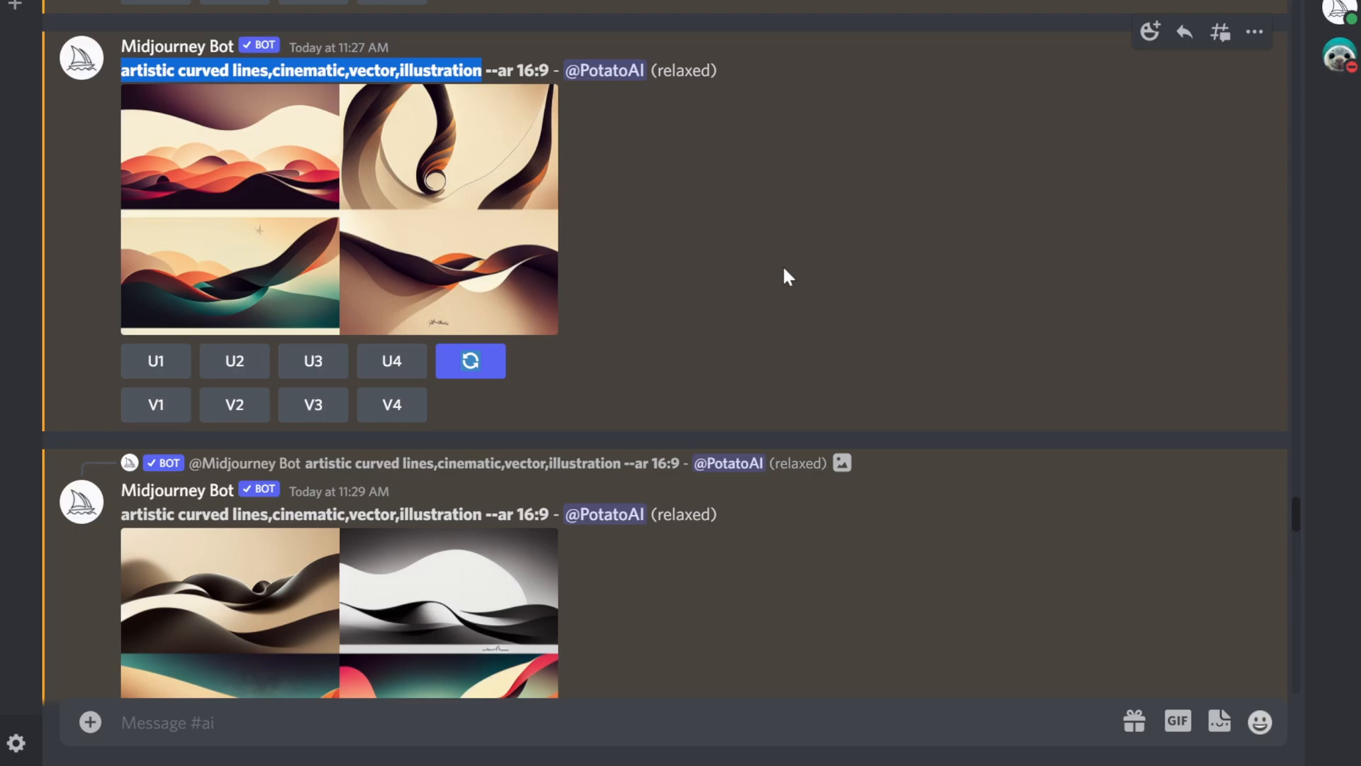
{"action": "mouse_move", "coordinate": [744, 271]}
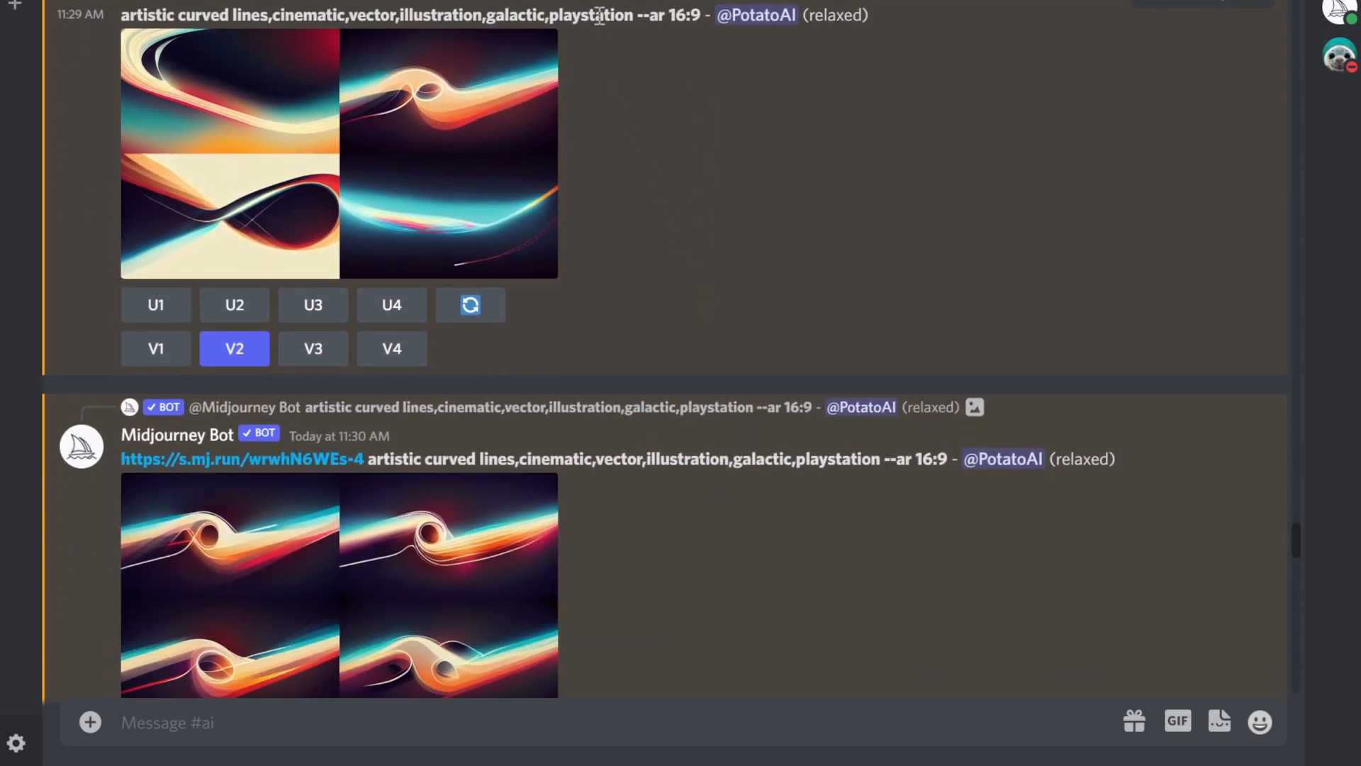
- Scroll down the Midjourney channel and view the purple-cyan celestial grid enlarged
{"action": "double_click", "coordinate": [594, 14]}
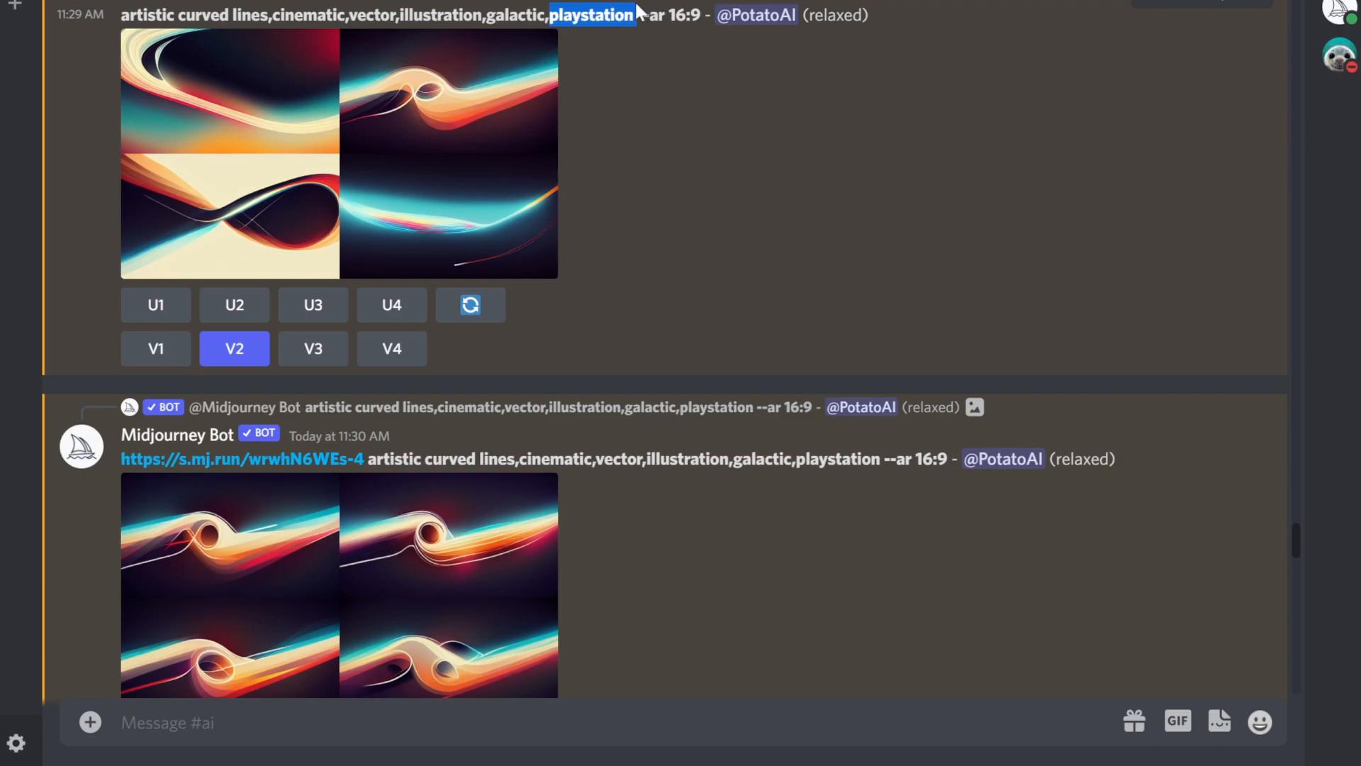
{"action": "mouse_move", "coordinate": [638, 169]}
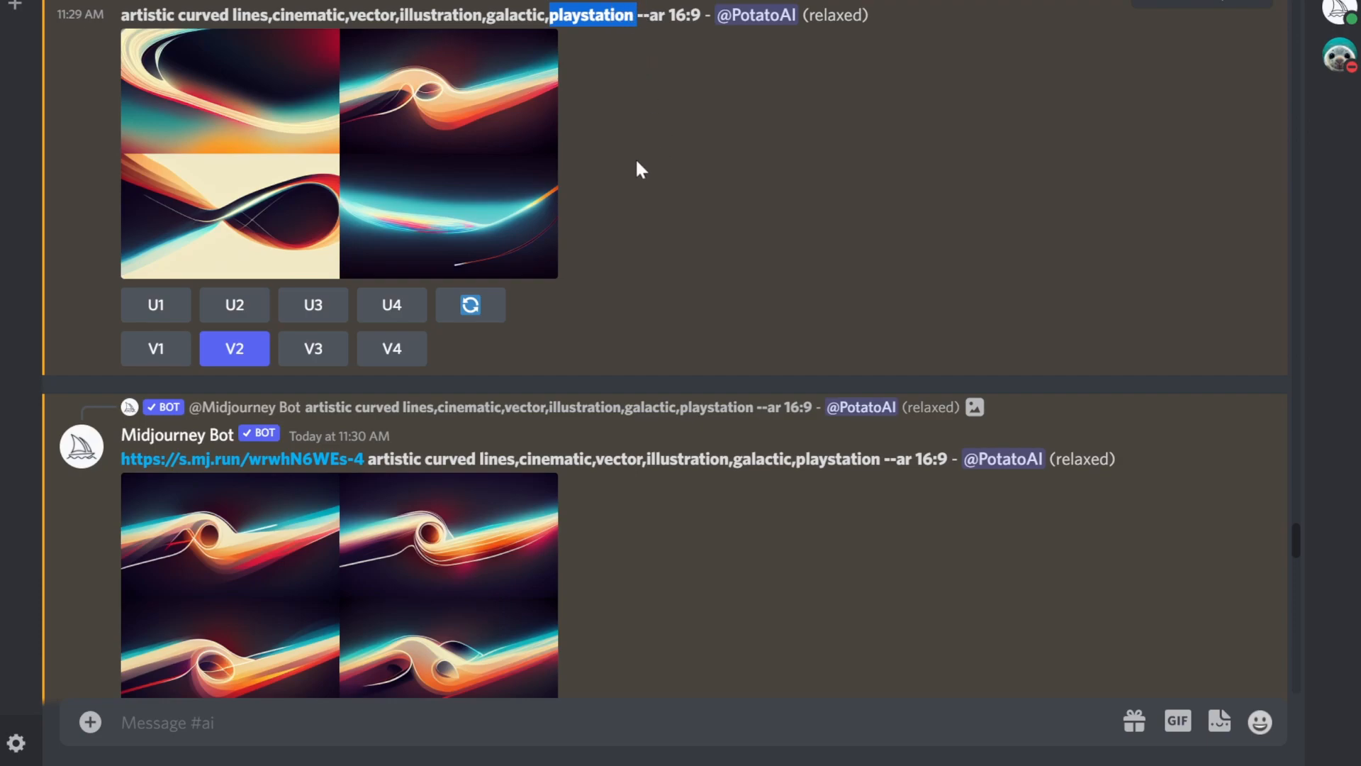
{"action": "scroll", "scroll_direction": "down", "scroll_amount": 3}
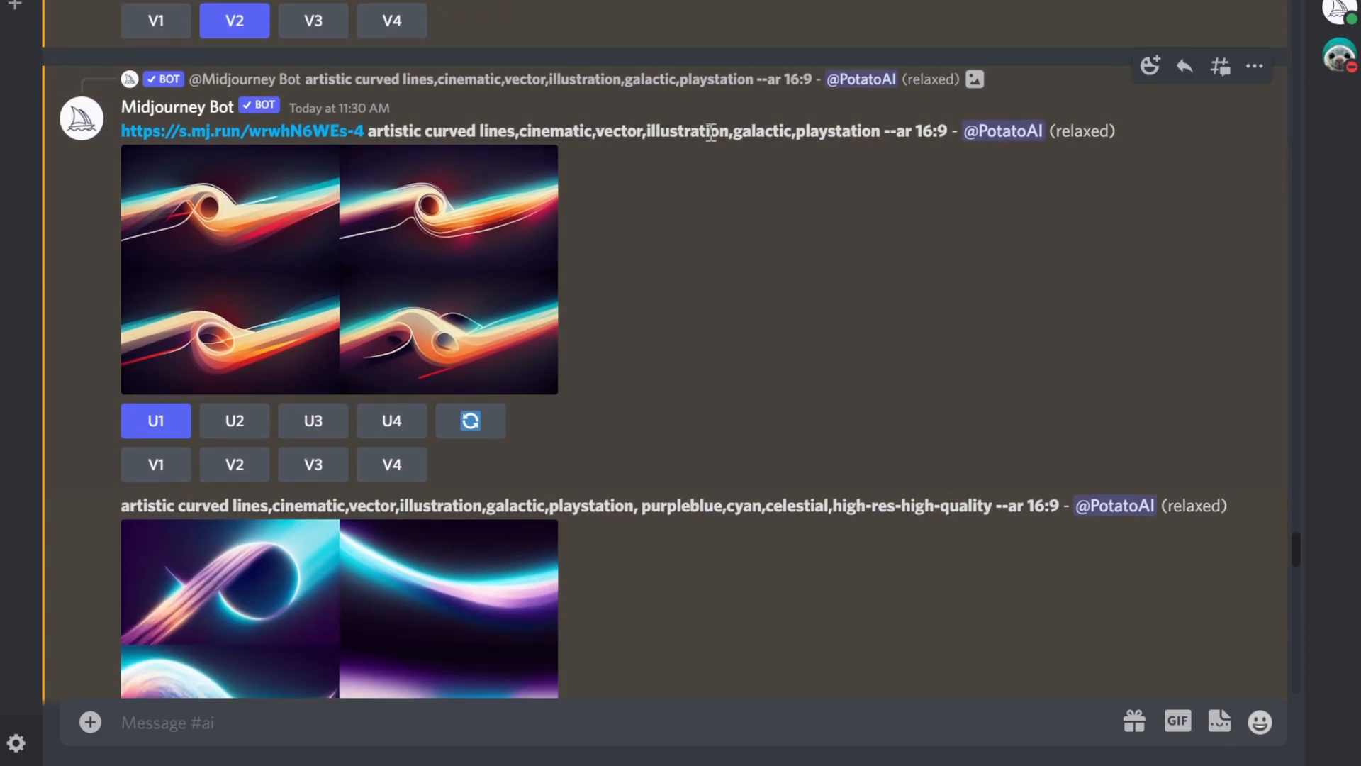
{"action": "scroll", "scroll_direction": "down", "scroll_amount": 3}
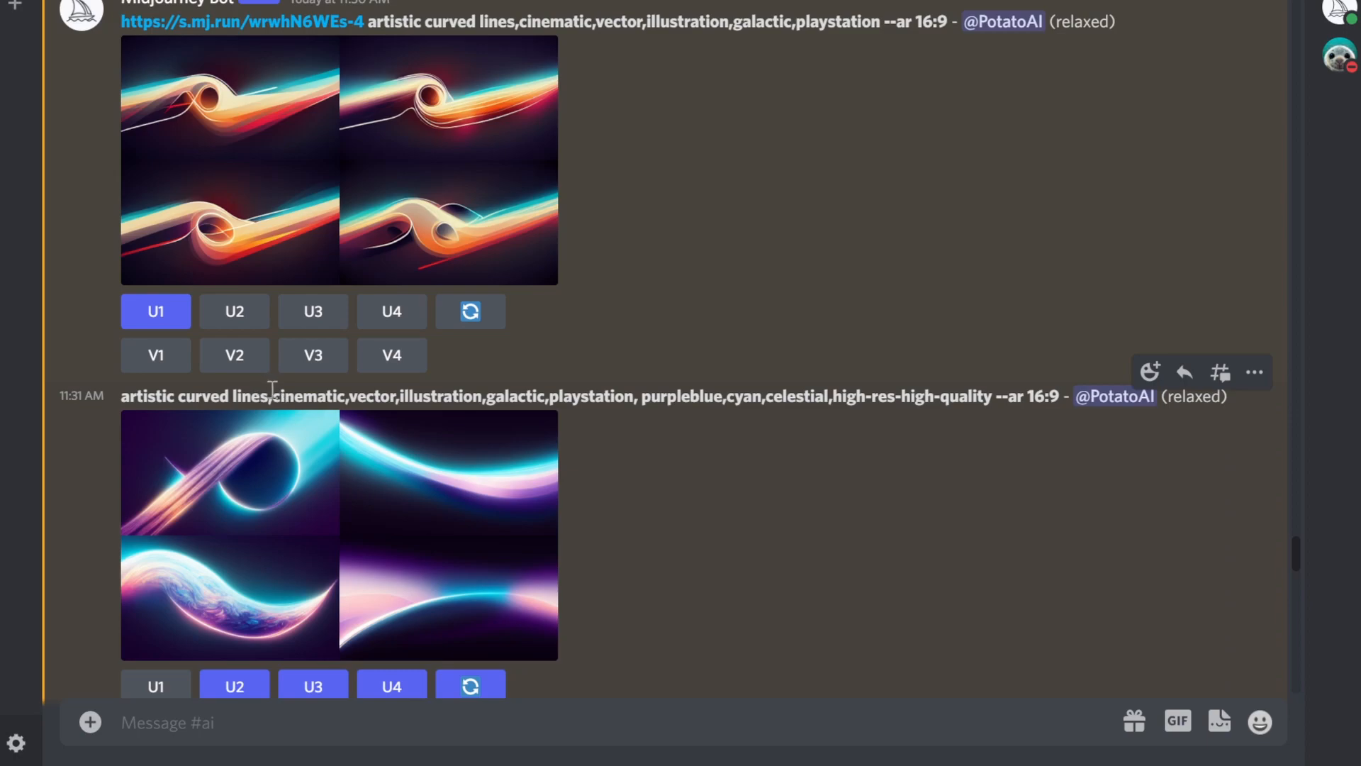
{"action": "mouse_move", "coordinate": [486, 396]}
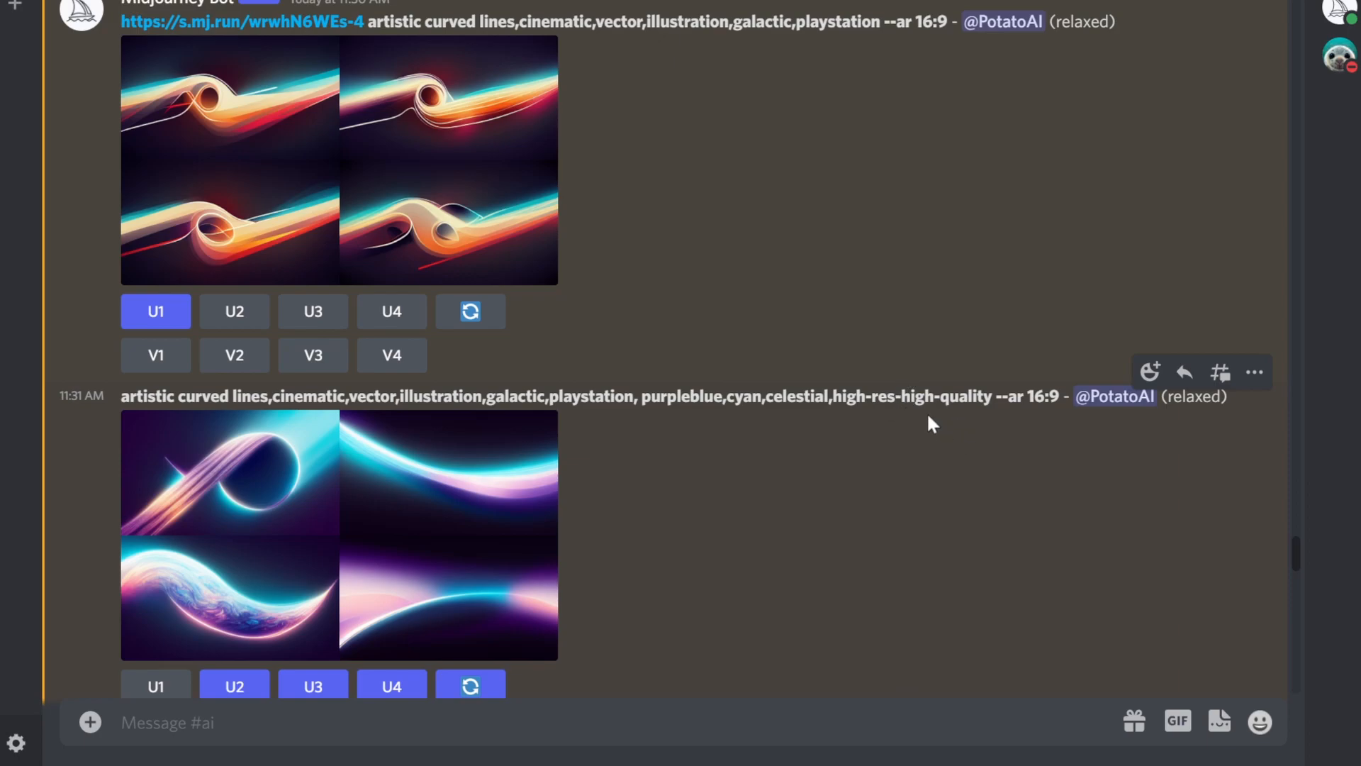
{"action": "mouse_move", "coordinate": [751, 392]}
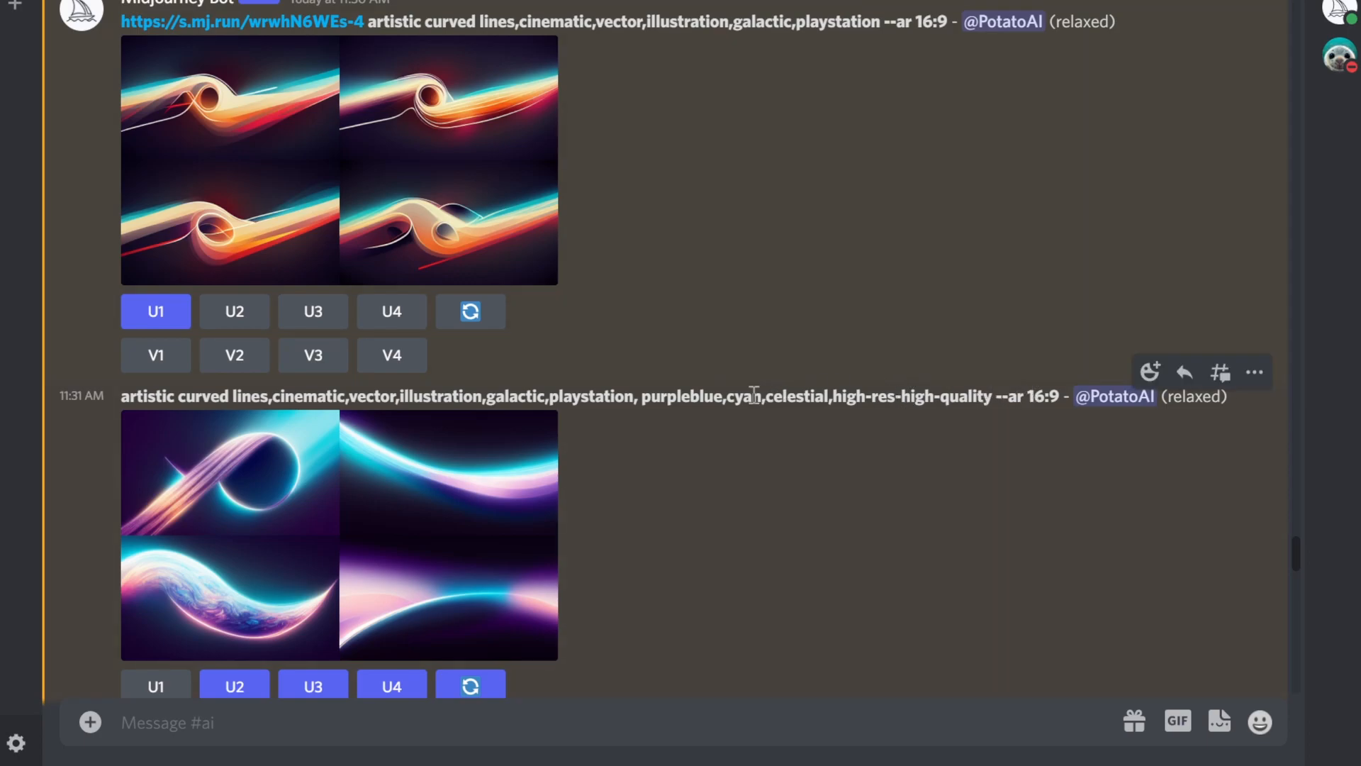
{"action": "scroll", "scroll_direction": "down", "scroll_amount": 3}
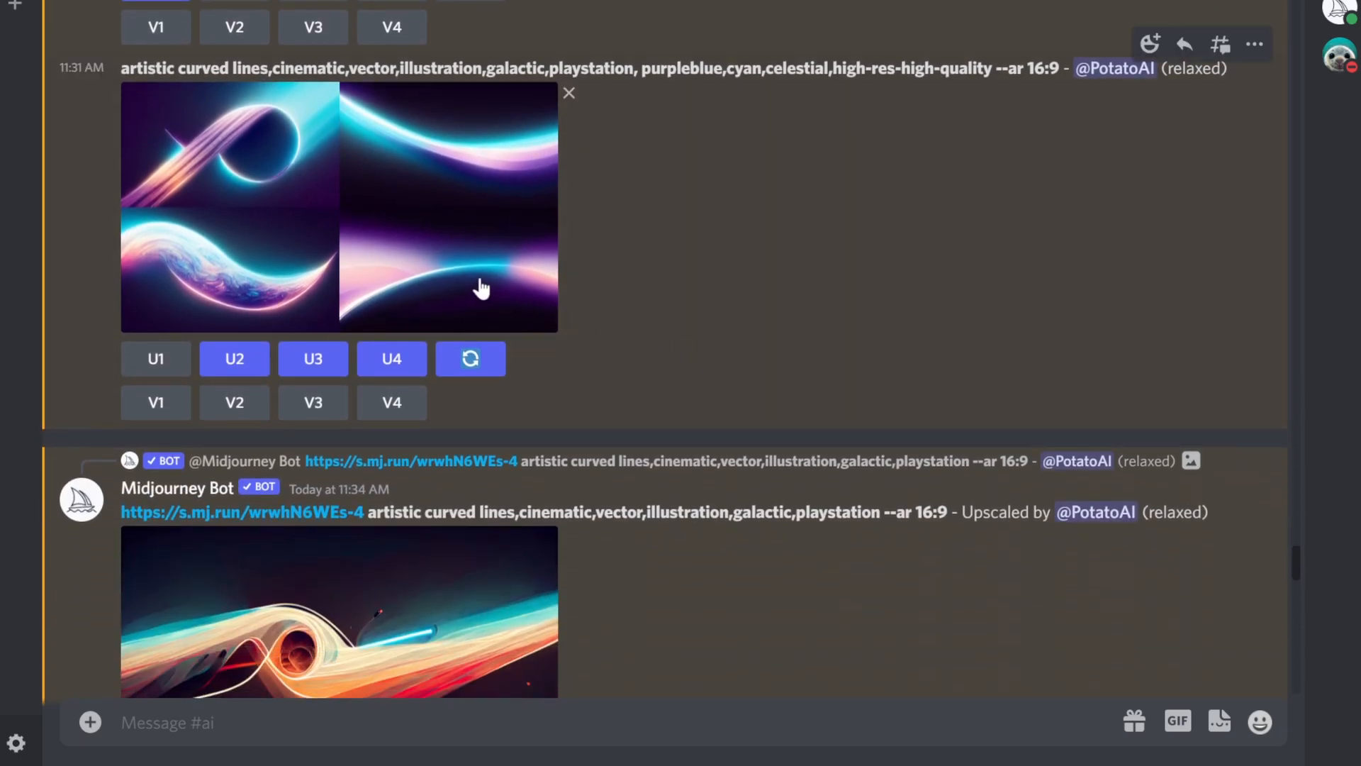
{"action": "left_click", "coordinate": [482, 288]}
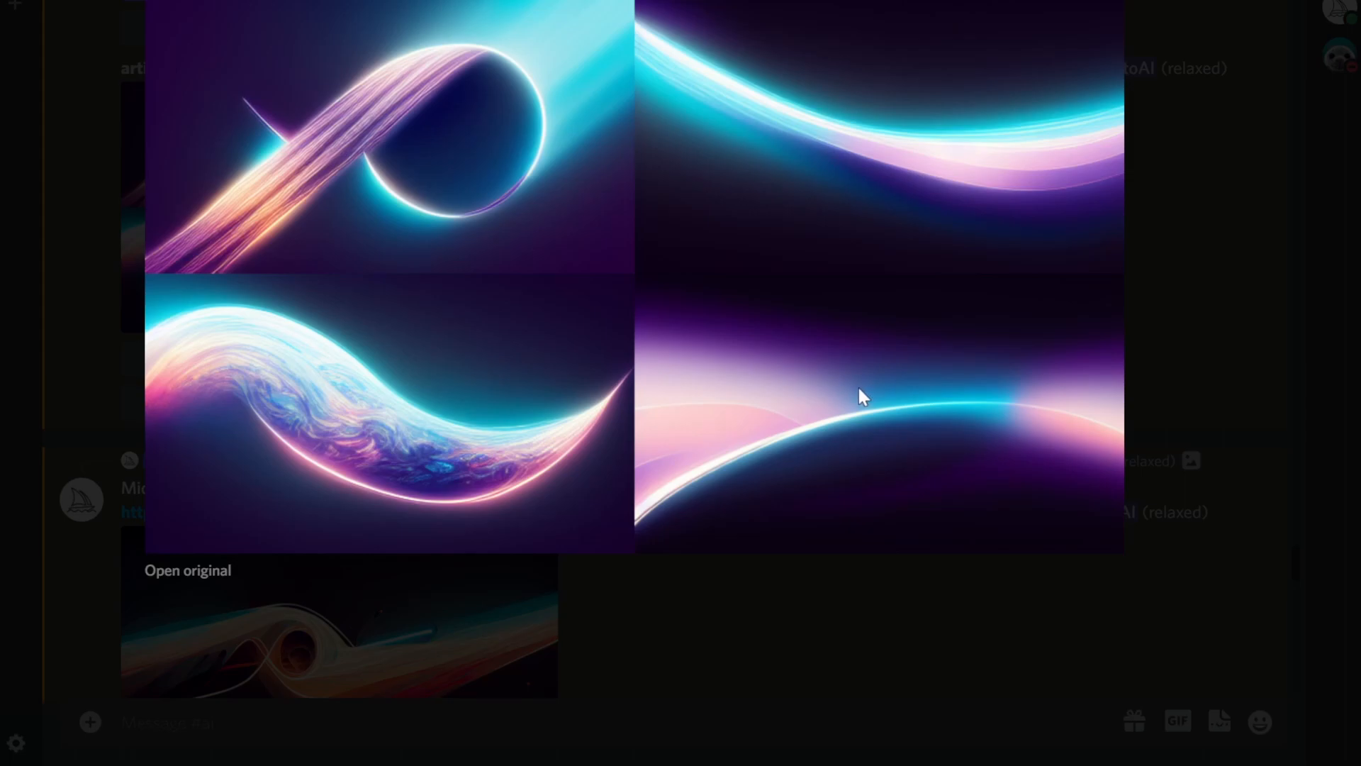
{"action": "mouse_move", "coordinate": [781, 459]}
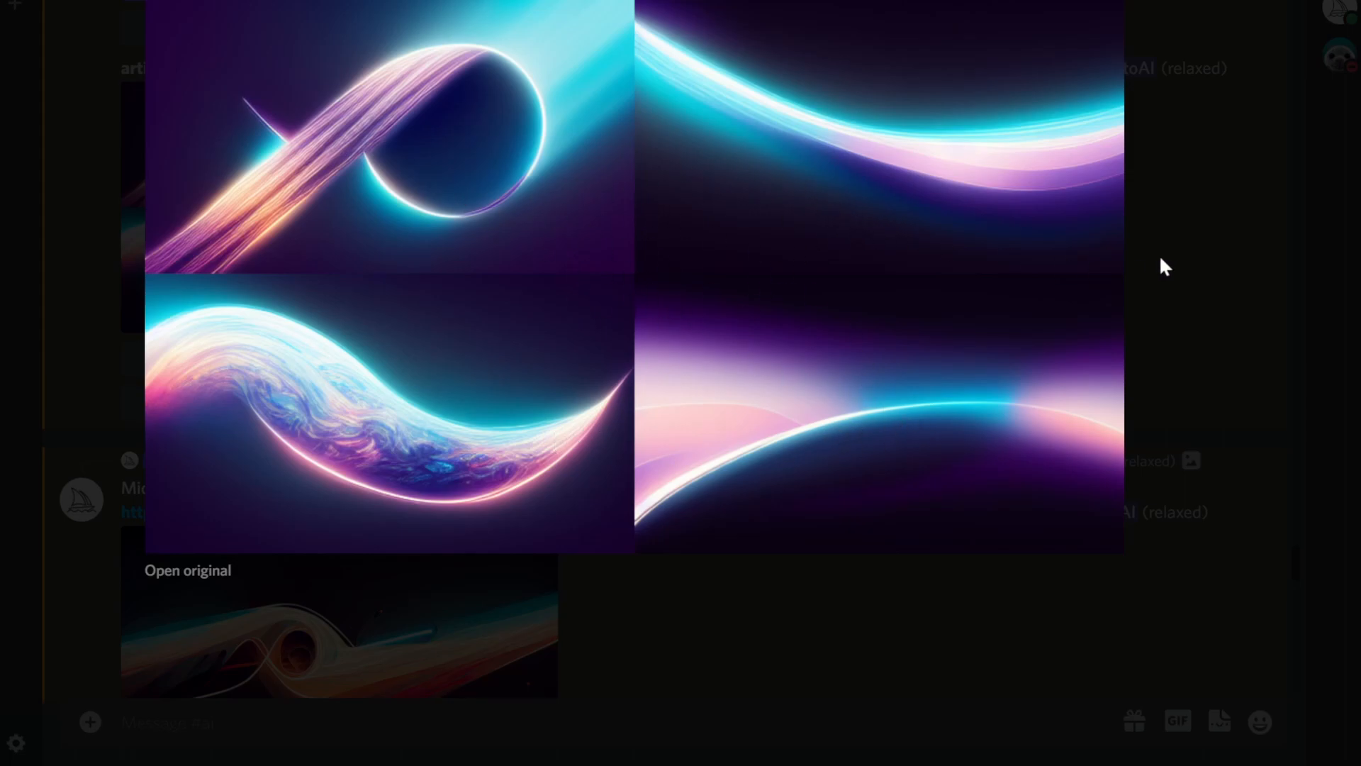
{"action": "mouse_move", "coordinate": [694, 375]}
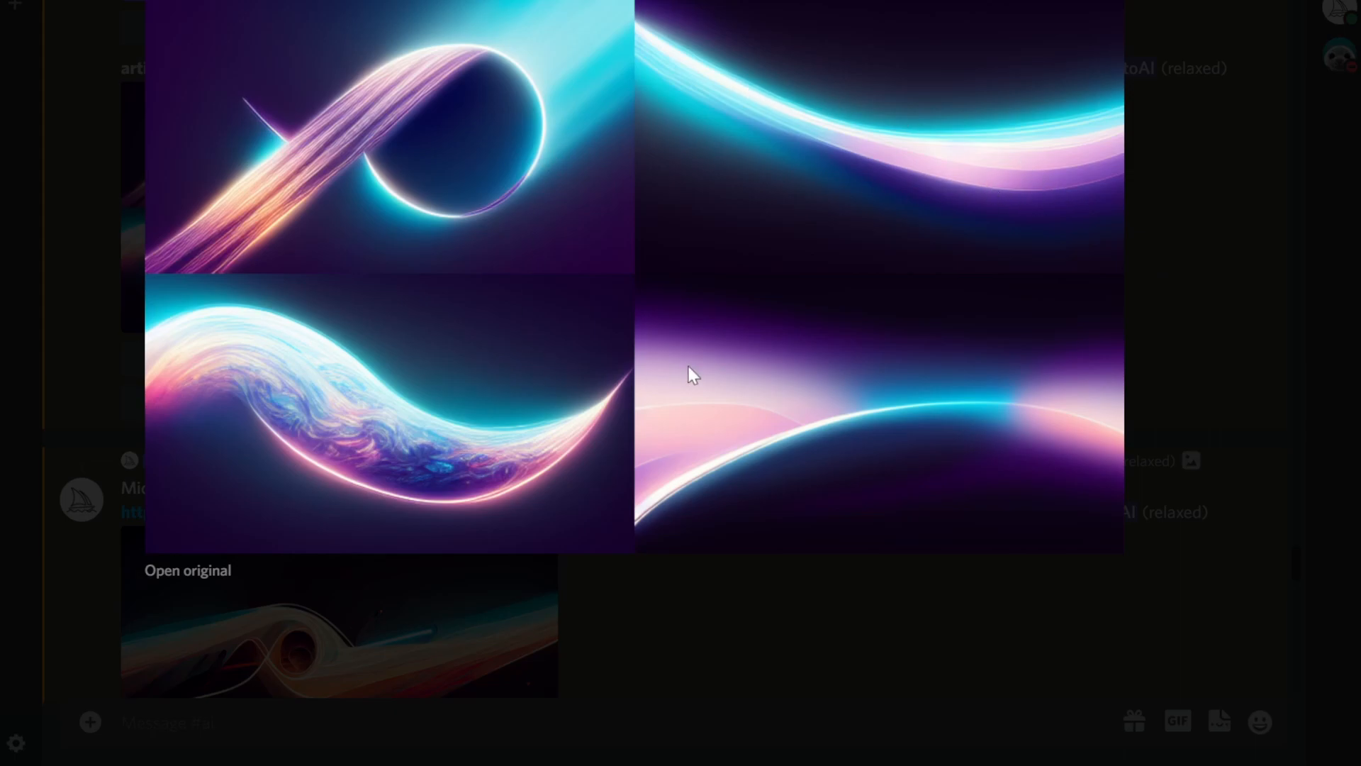
{"action": "mouse_move", "coordinate": [919, 267]}
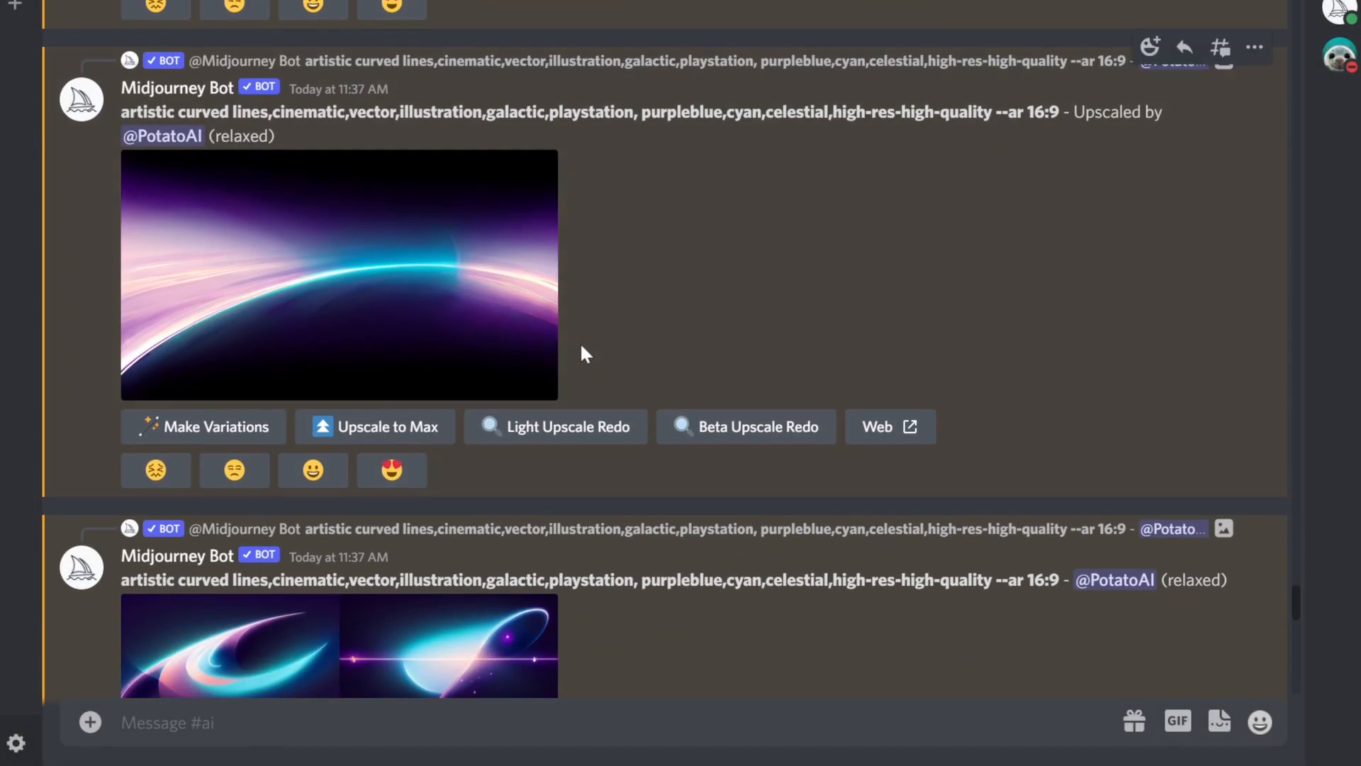
- Request the U4 upscale of the glowing cyan horizon image and scroll to the result
{"action": "left_click", "coordinate": [339, 273]}
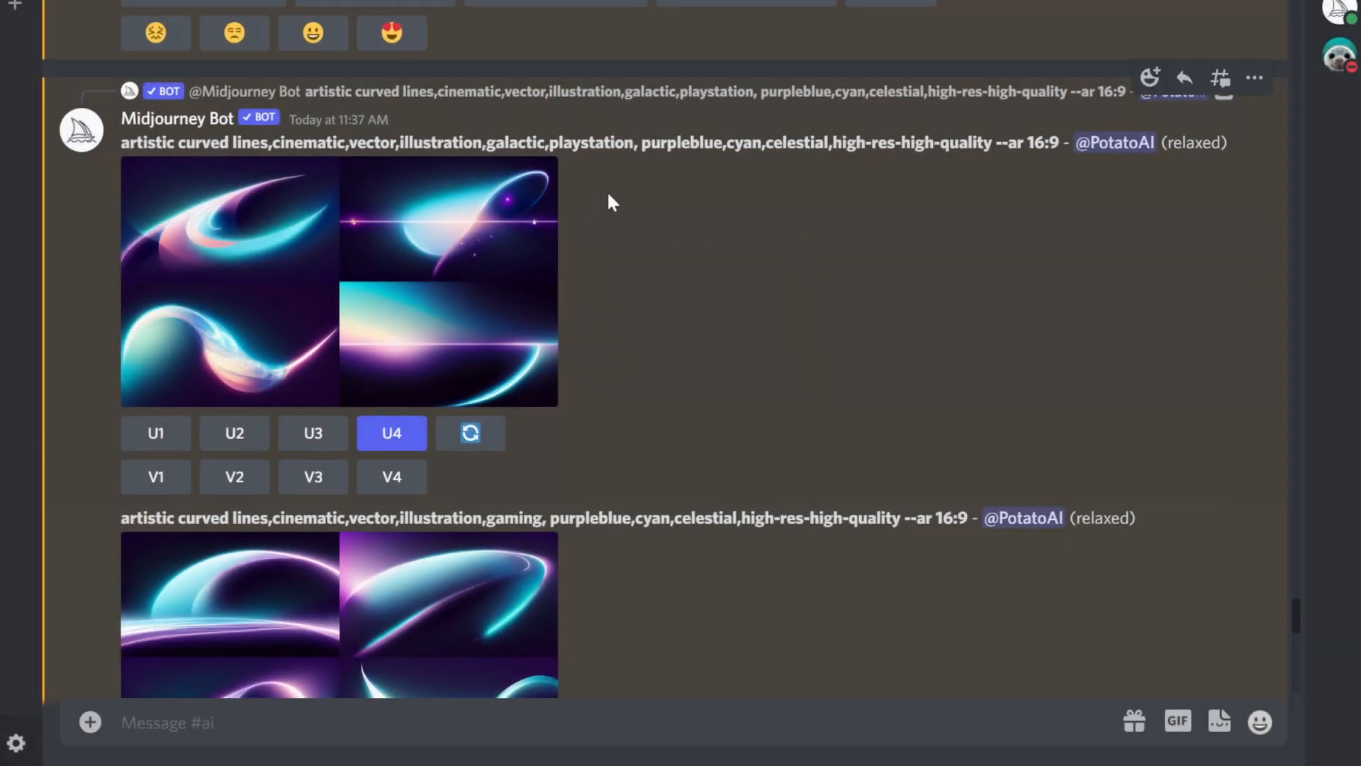
{"action": "mouse_move", "coordinate": [749, 244]}
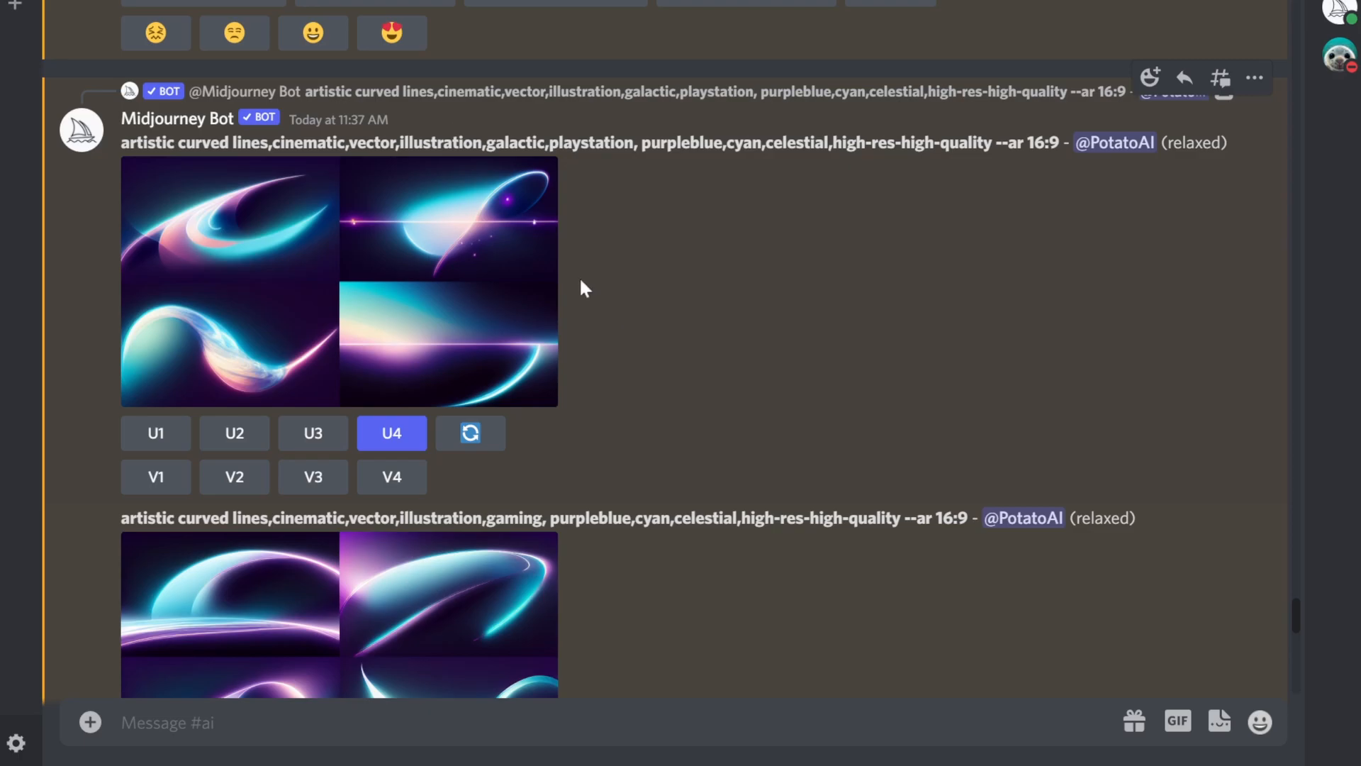
{"action": "left_click", "coordinate": [339, 278]}
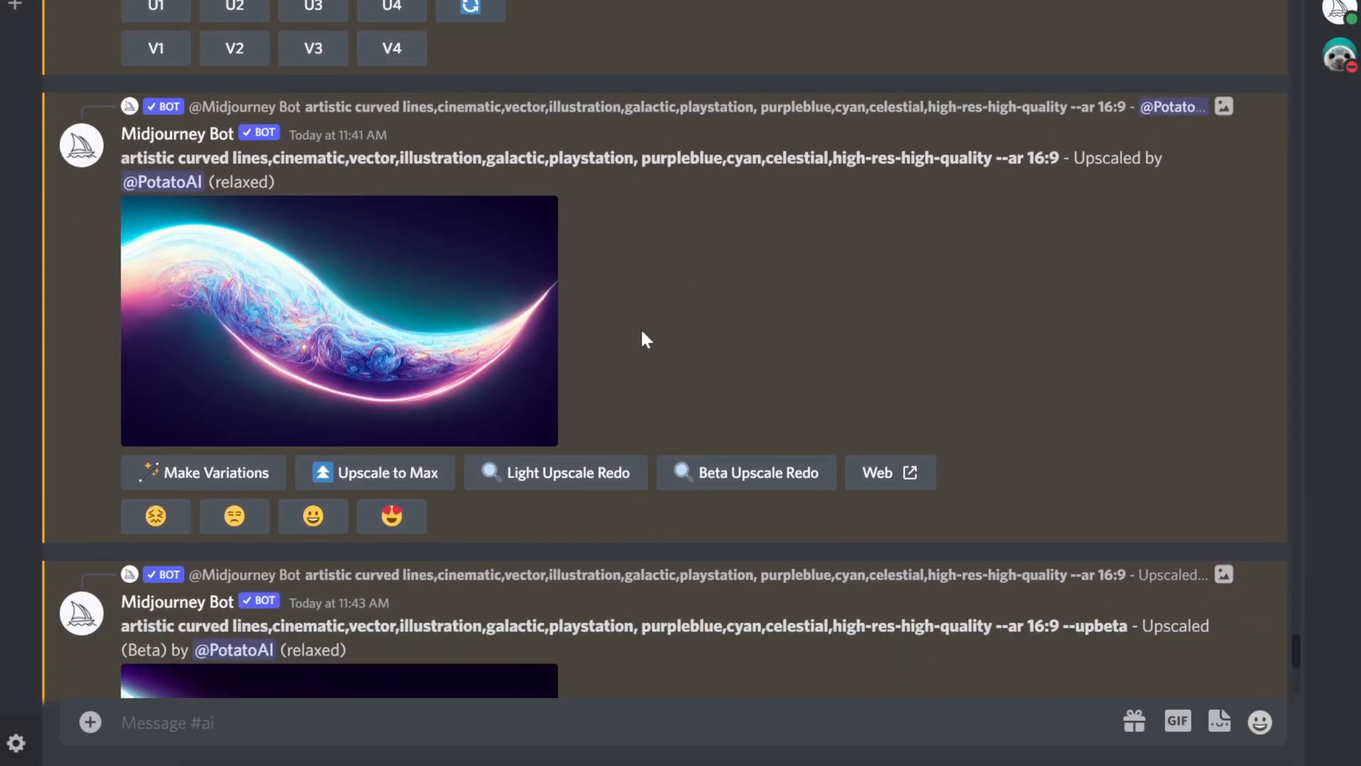
{"action": "scroll", "scroll_direction": "down", "scroll_amount": 3}
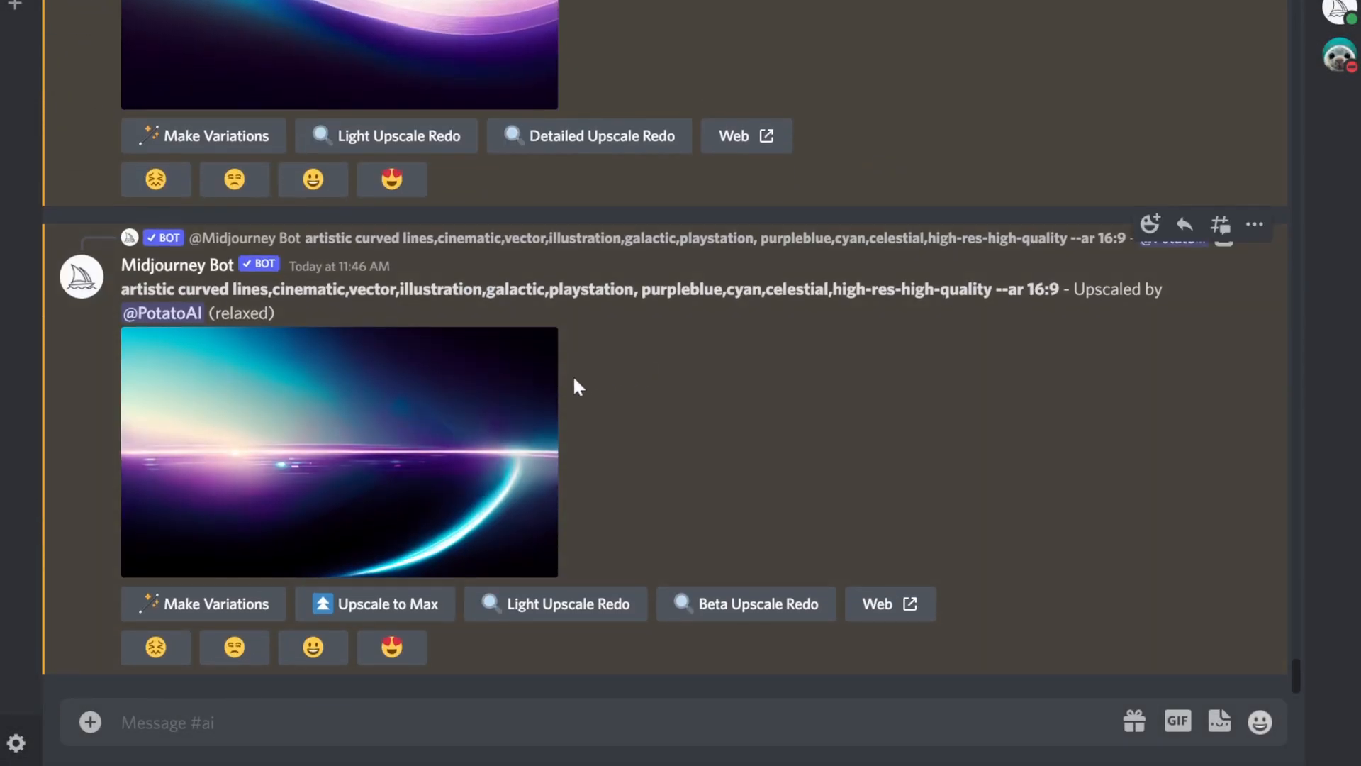
{"action": "mouse_move", "coordinate": [527, 403]}
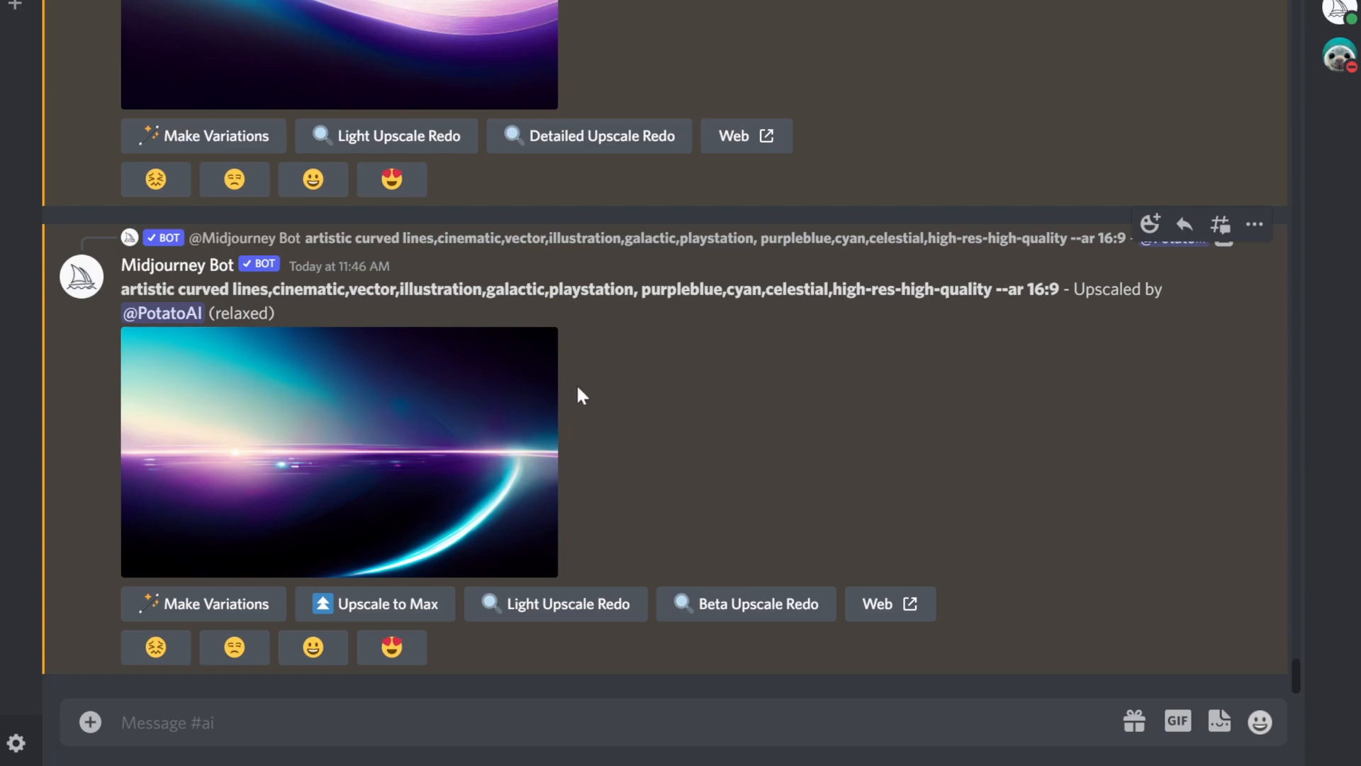
{"action": "mouse_move", "coordinate": [744, 604]}
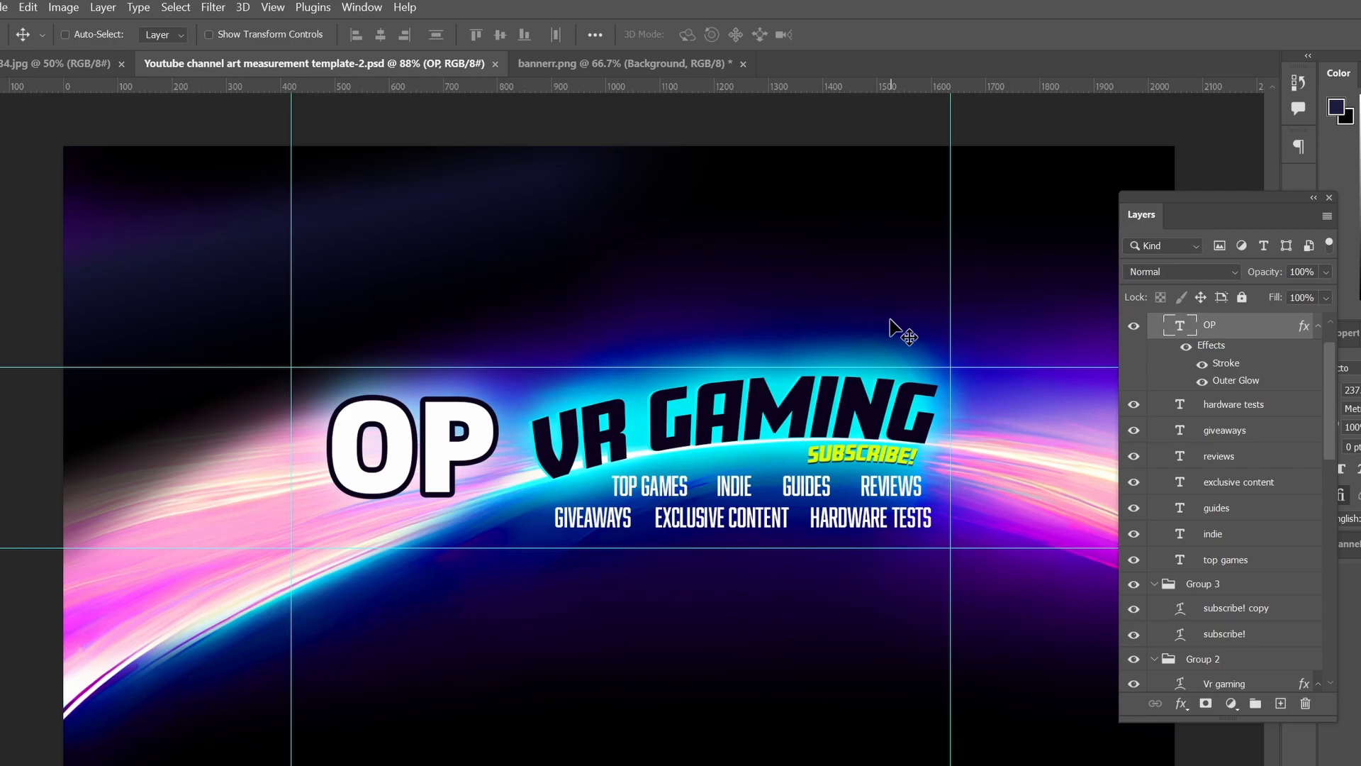
{"action": "mouse_move", "coordinate": [446, 447]}
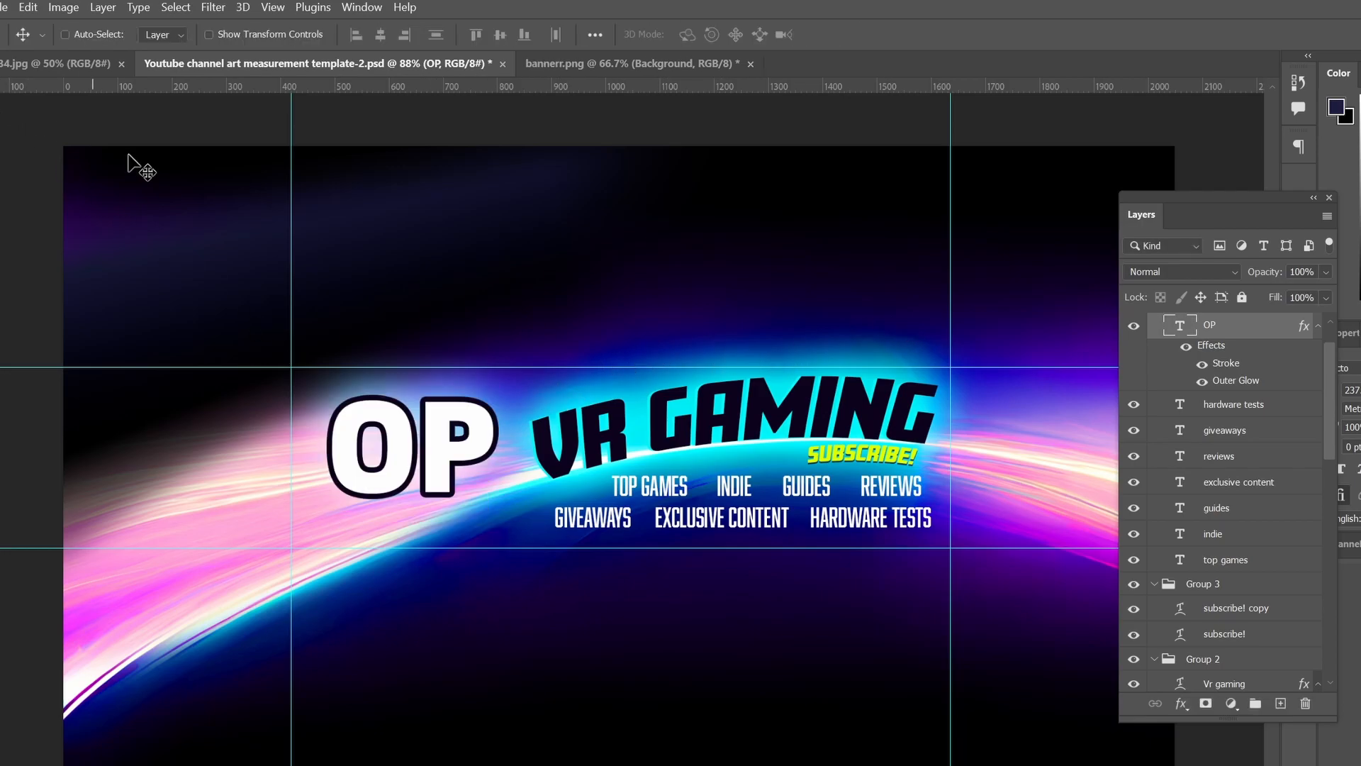
{"action": "mouse_move", "coordinate": [590, 456]}
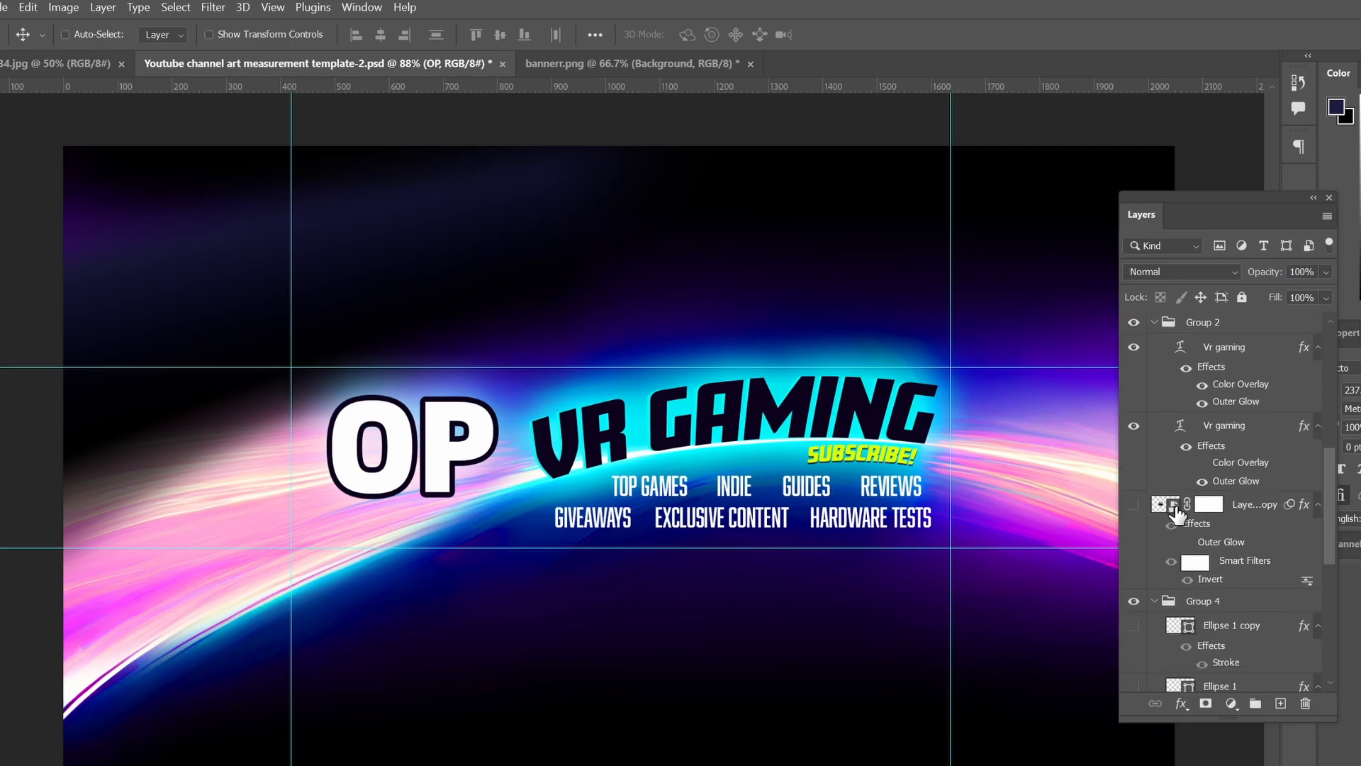
- Hide the upper background layers so the brighter pink-cyan light-streak background shows behind the title
{"action": "scroll", "scroll_direction": "down", "scroll_amount": 3}
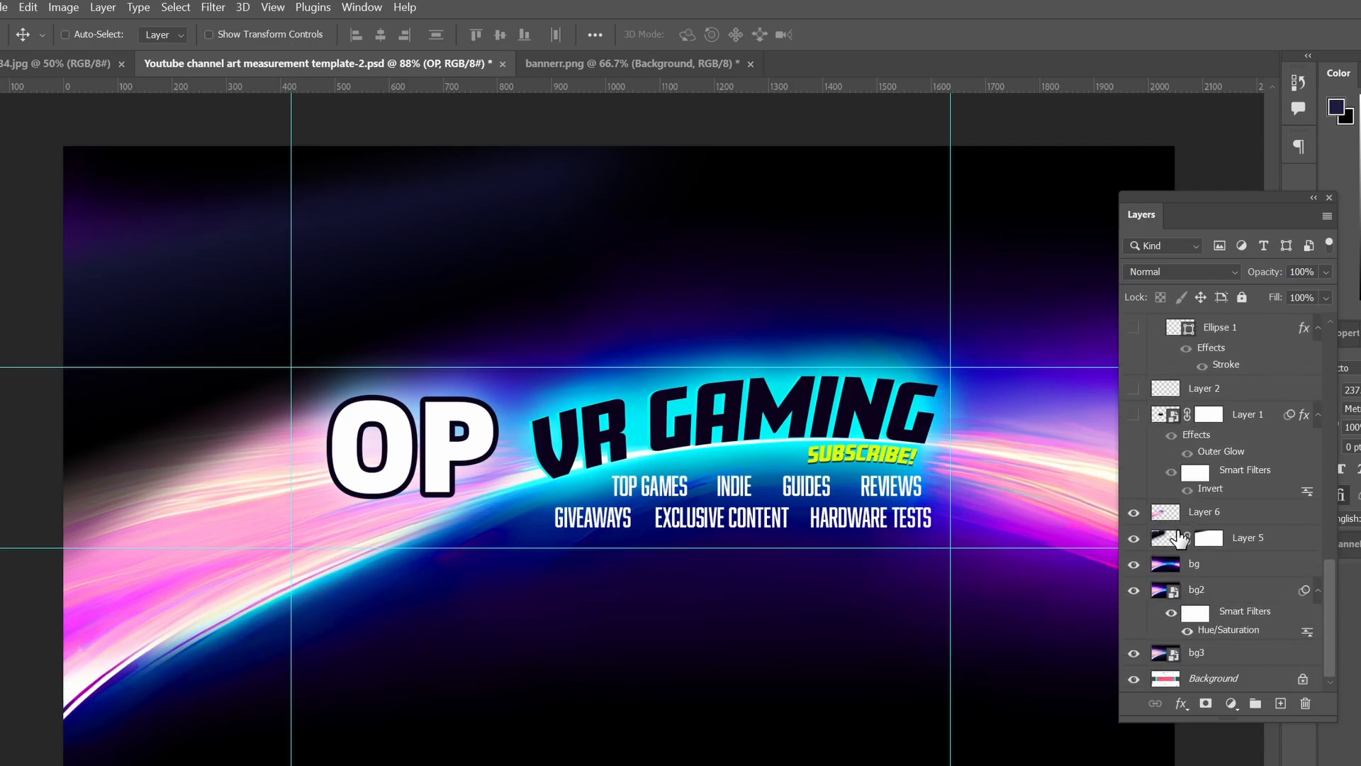
{"action": "mouse_move", "coordinate": [1133, 532]}
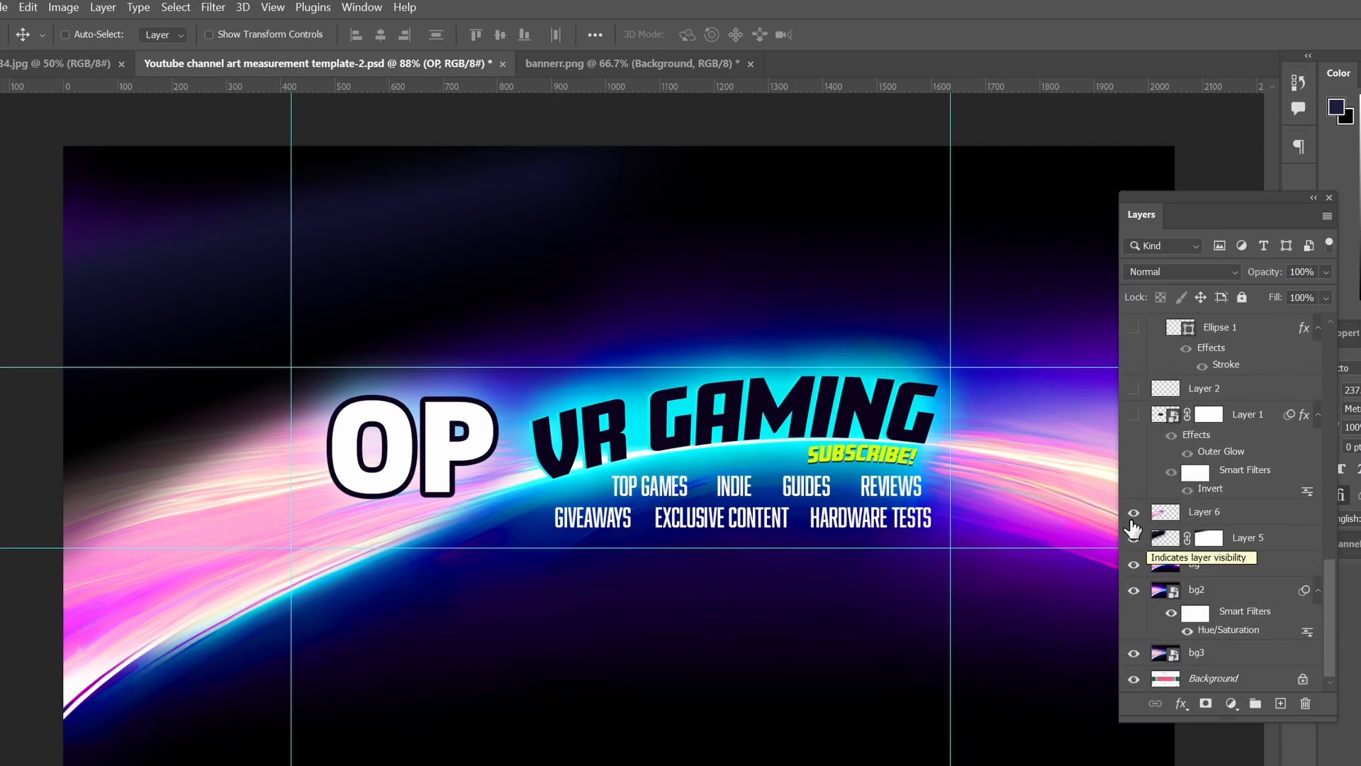
{"action": "left_click", "coordinate": [1134, 563]}
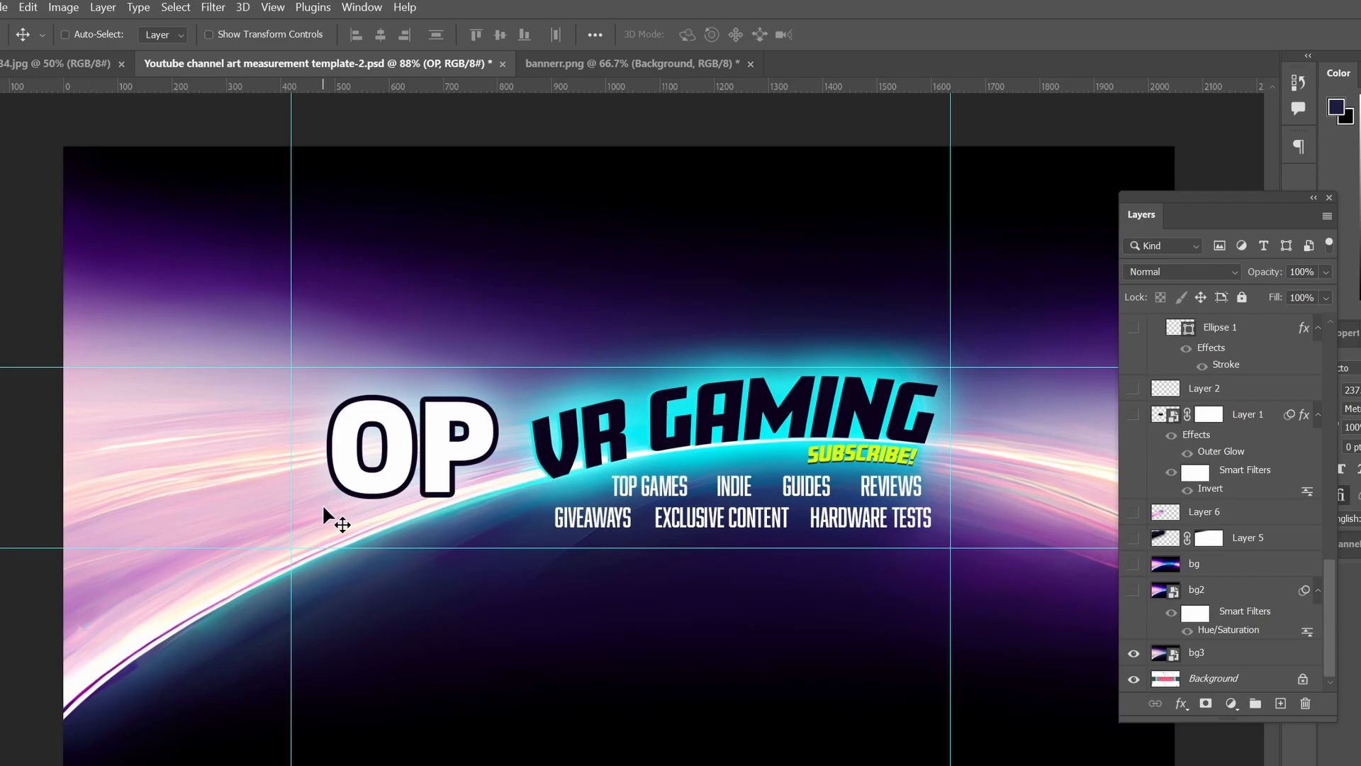
{"action": "mouse_move", "coordinate": [456, 365]}
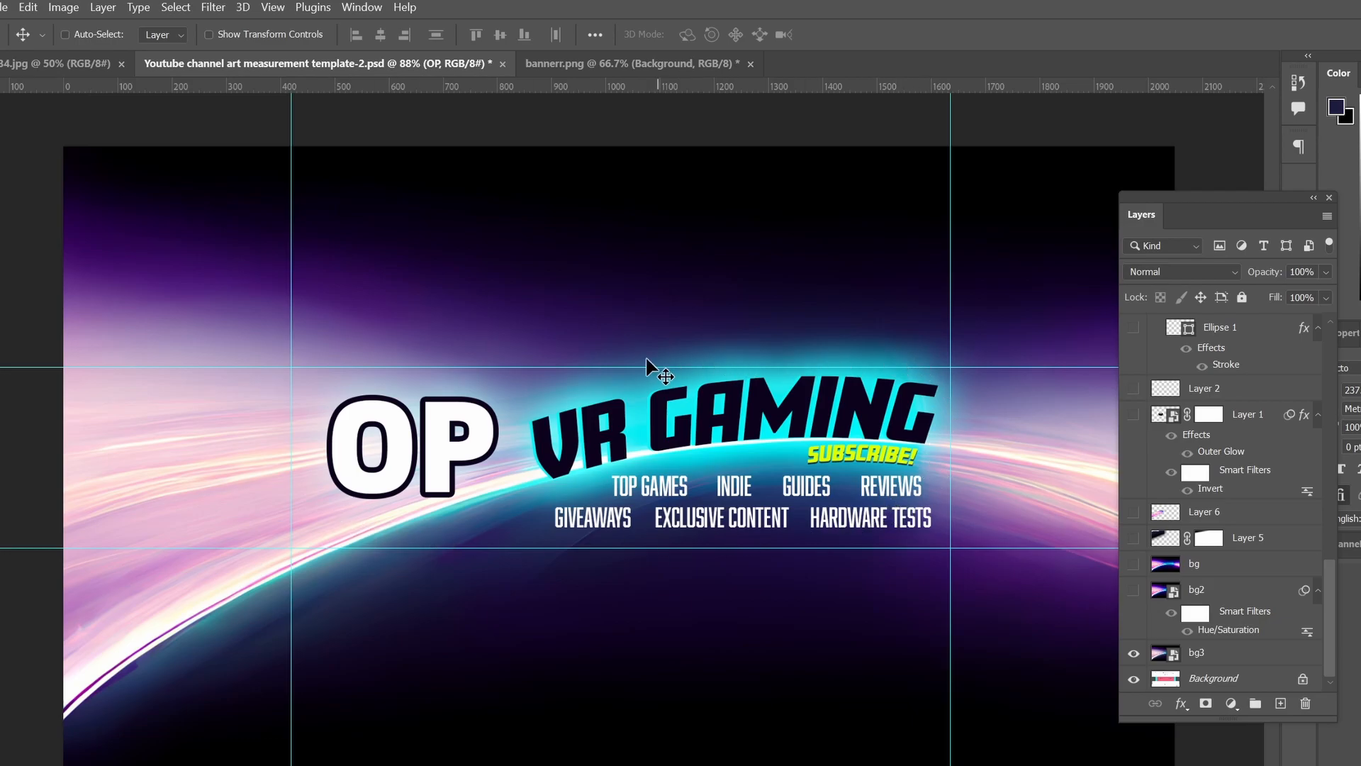
{"action": "mouse_move", "coordinate": [667, 422]}
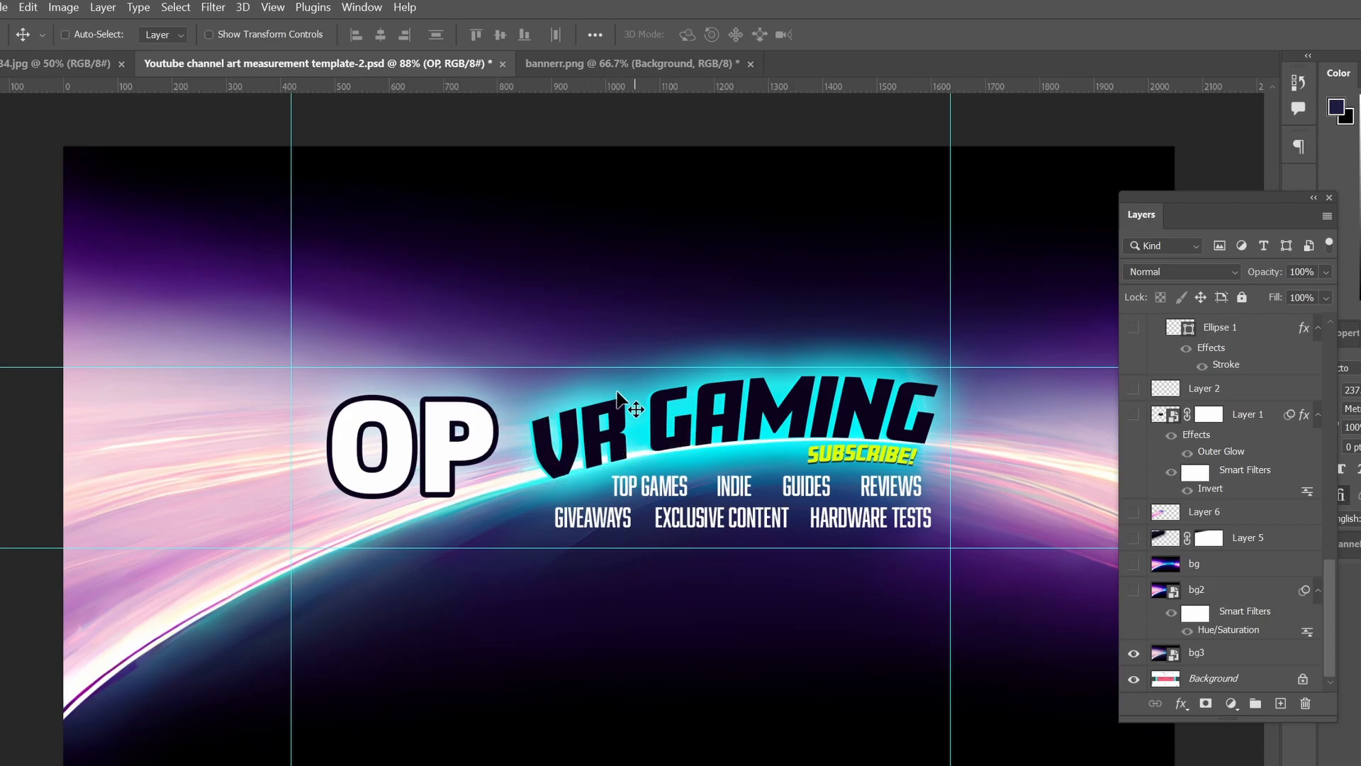
{"action": "mouse_move", "coordinate": [962, 311]}
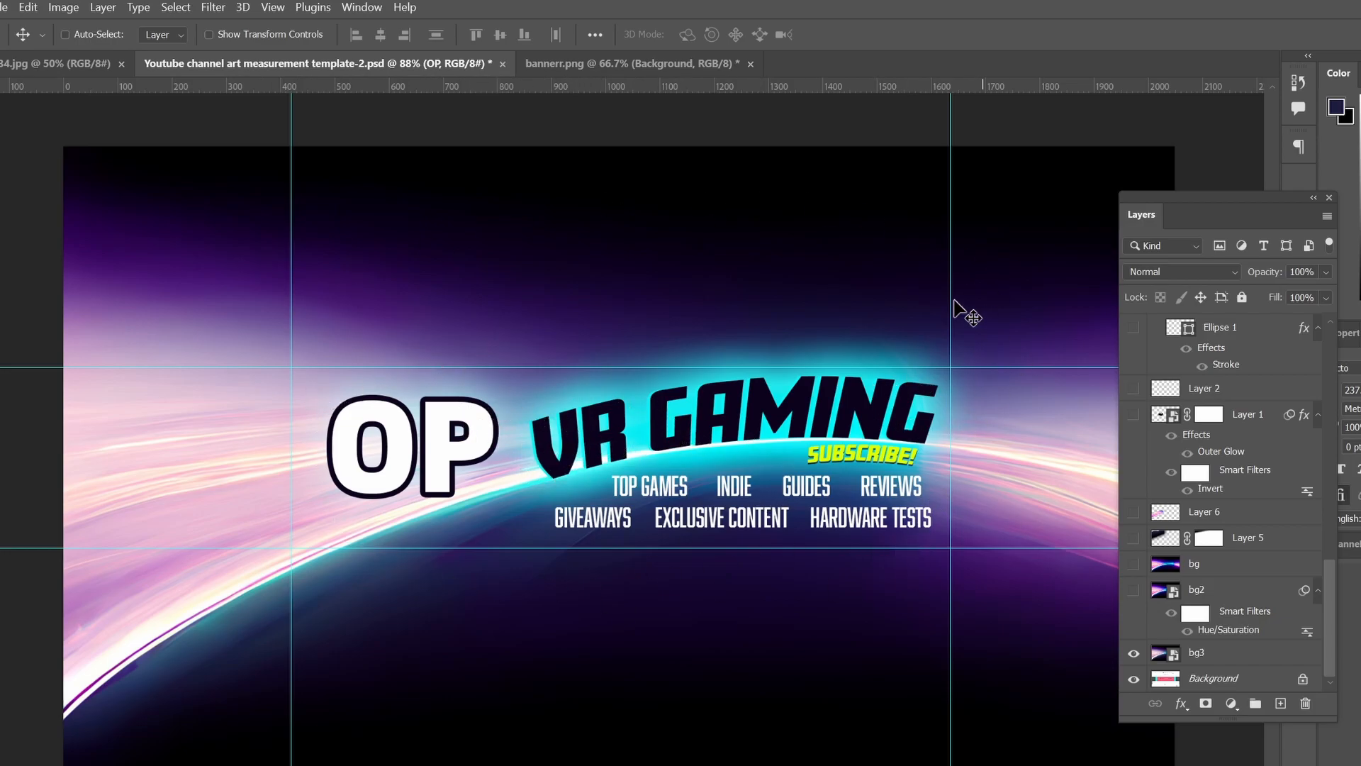
{"action": "left_click", "coordinate": [64, 34]}
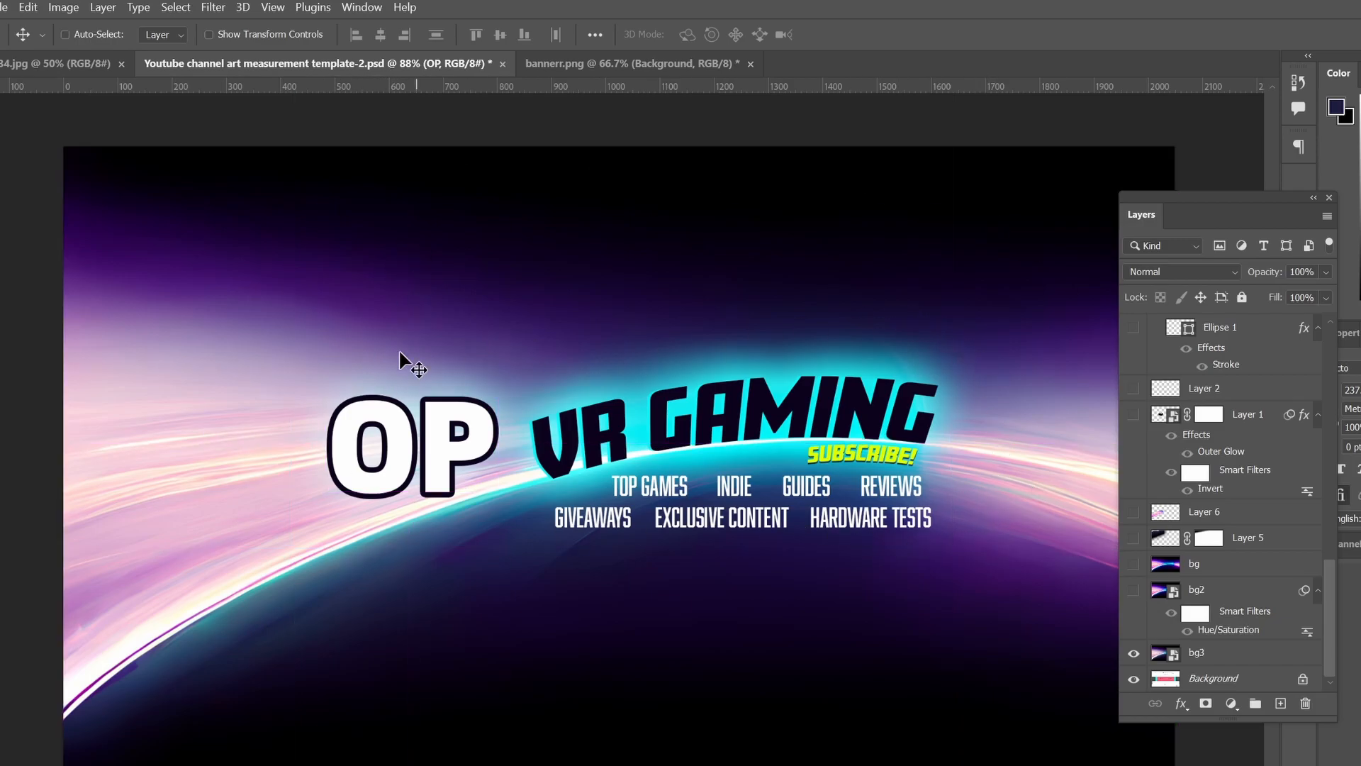
{"action": "mouse_move", "coordinate": [821, 395]}
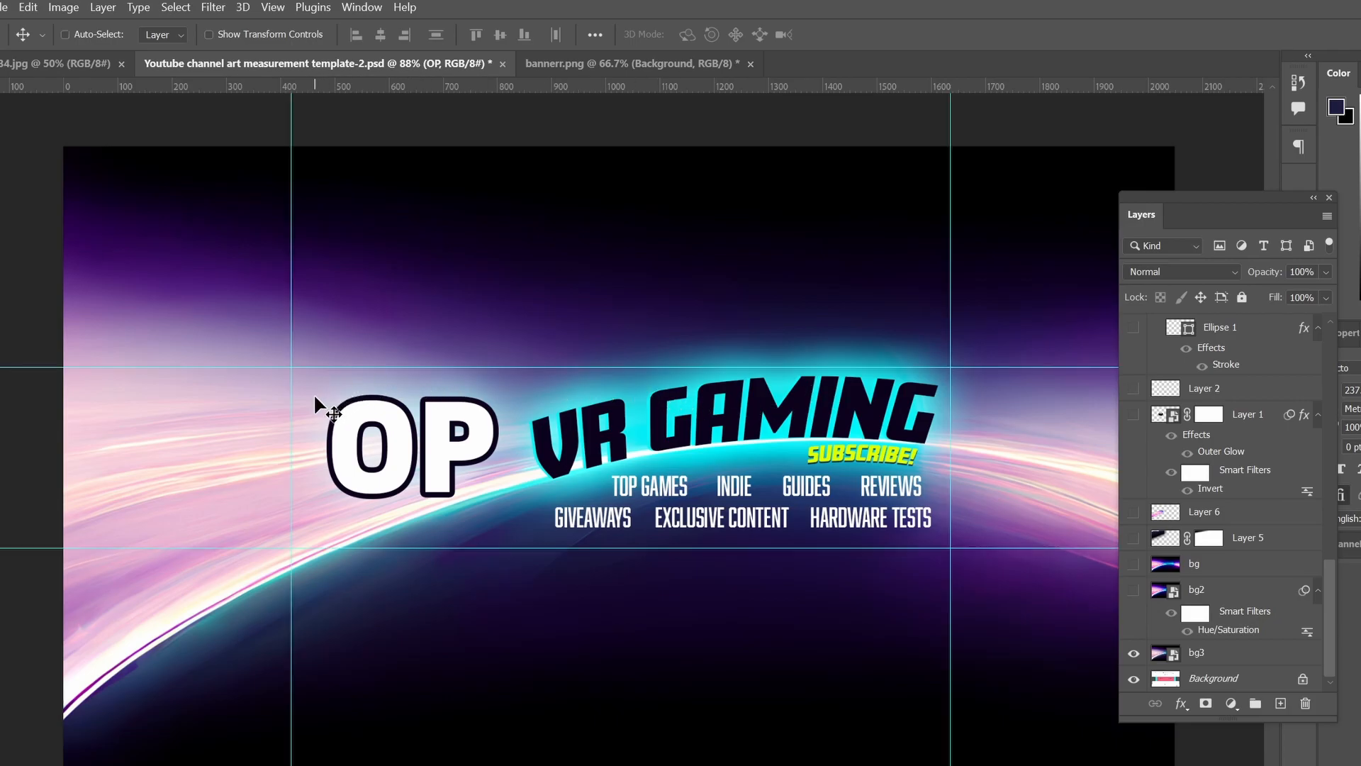
{"action": "mouse_move", "coordinate": [352, 401]}
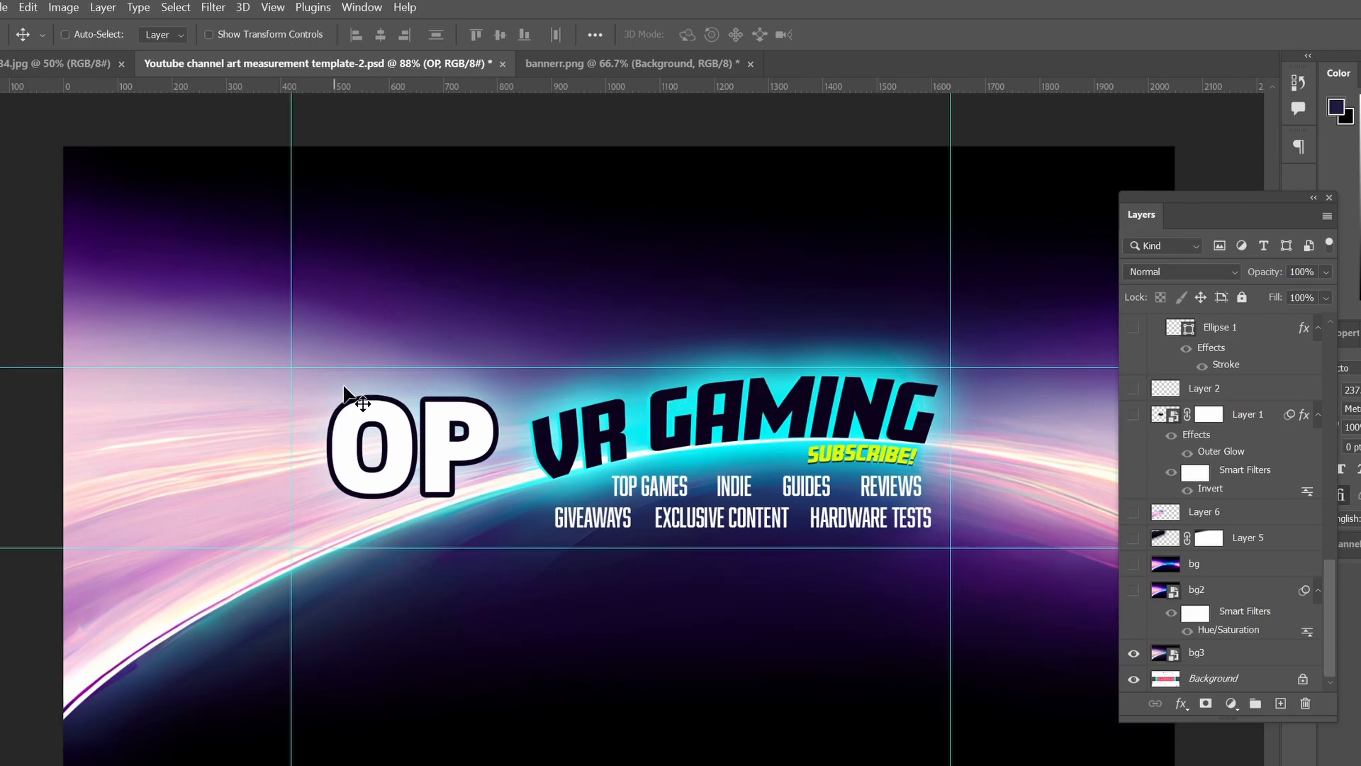
{"action": "mouse_move", "coordinate": [1024, 478]}
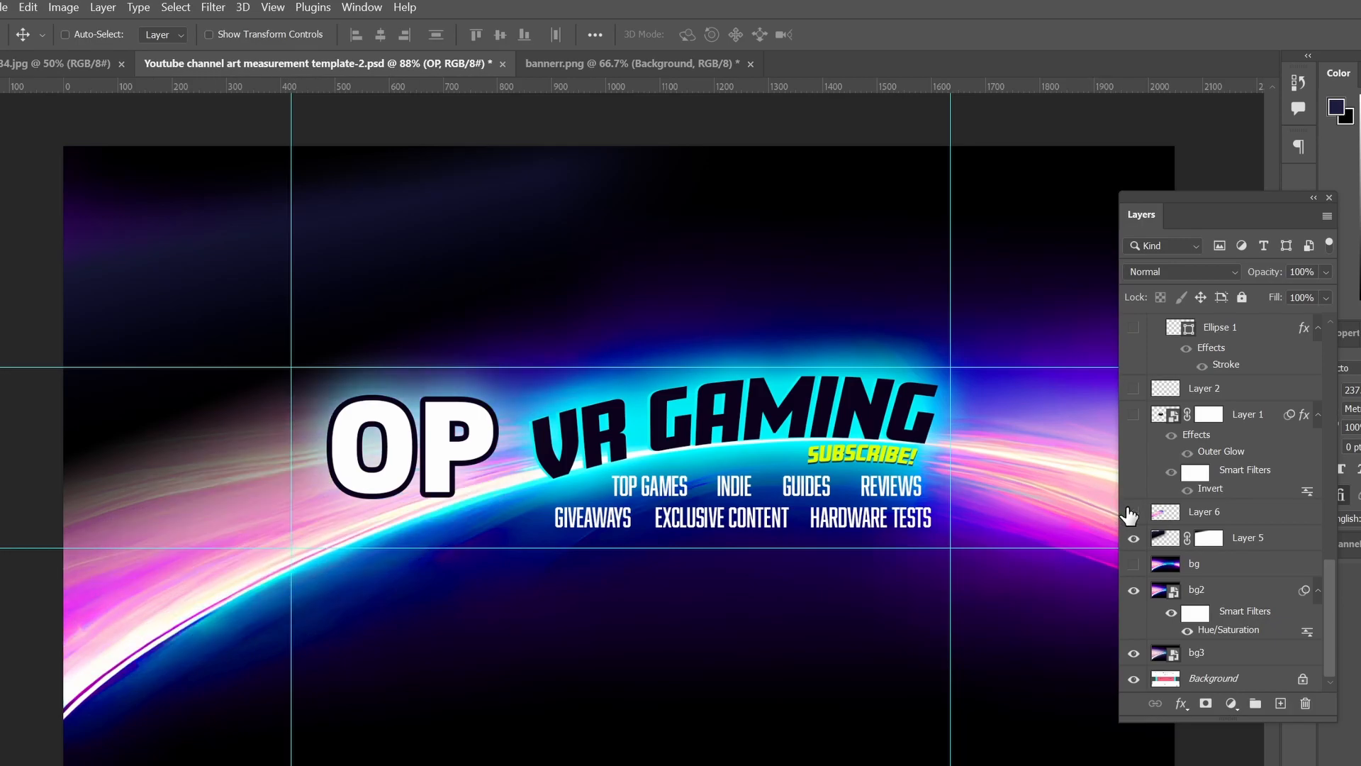
{"action": "mouse_move", "coordinate": [1137, 521]}
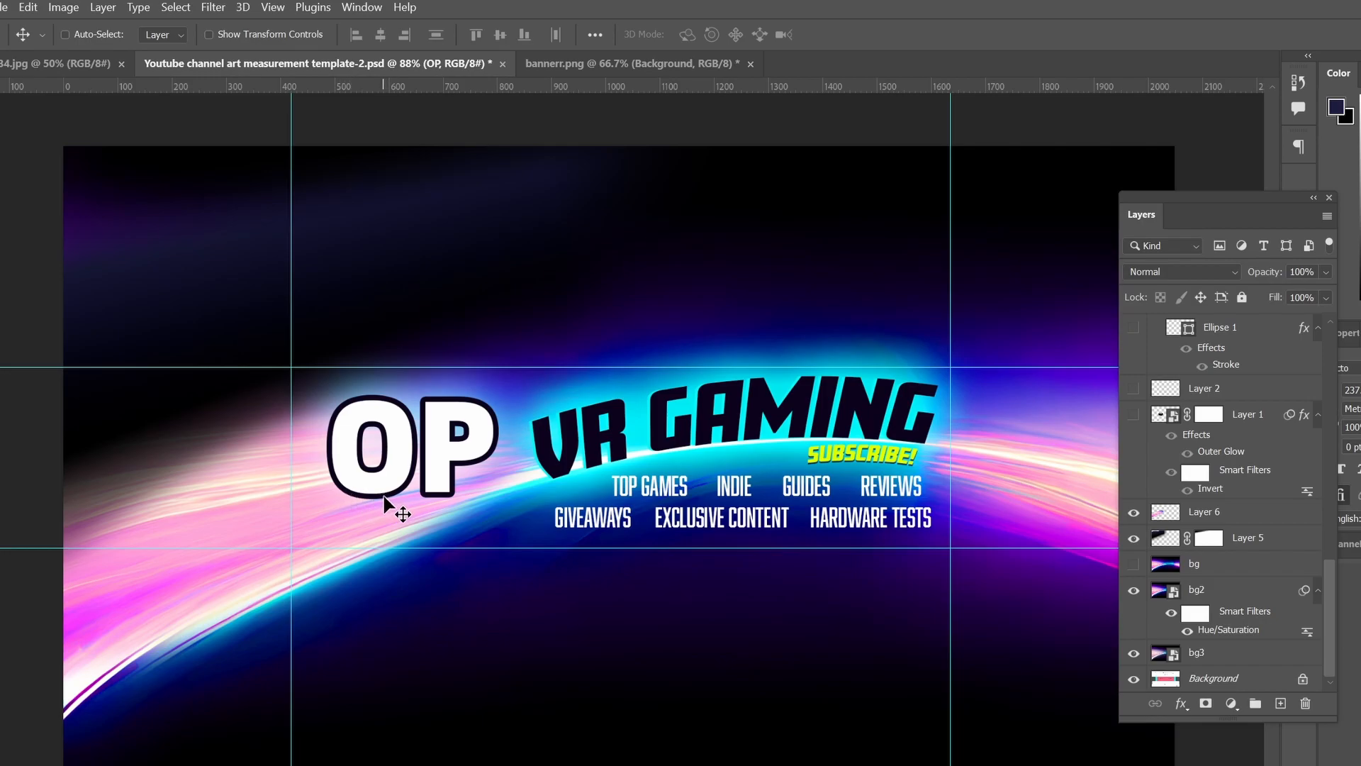
{"action": "mouse_move", "coordinate": [319, 388]}
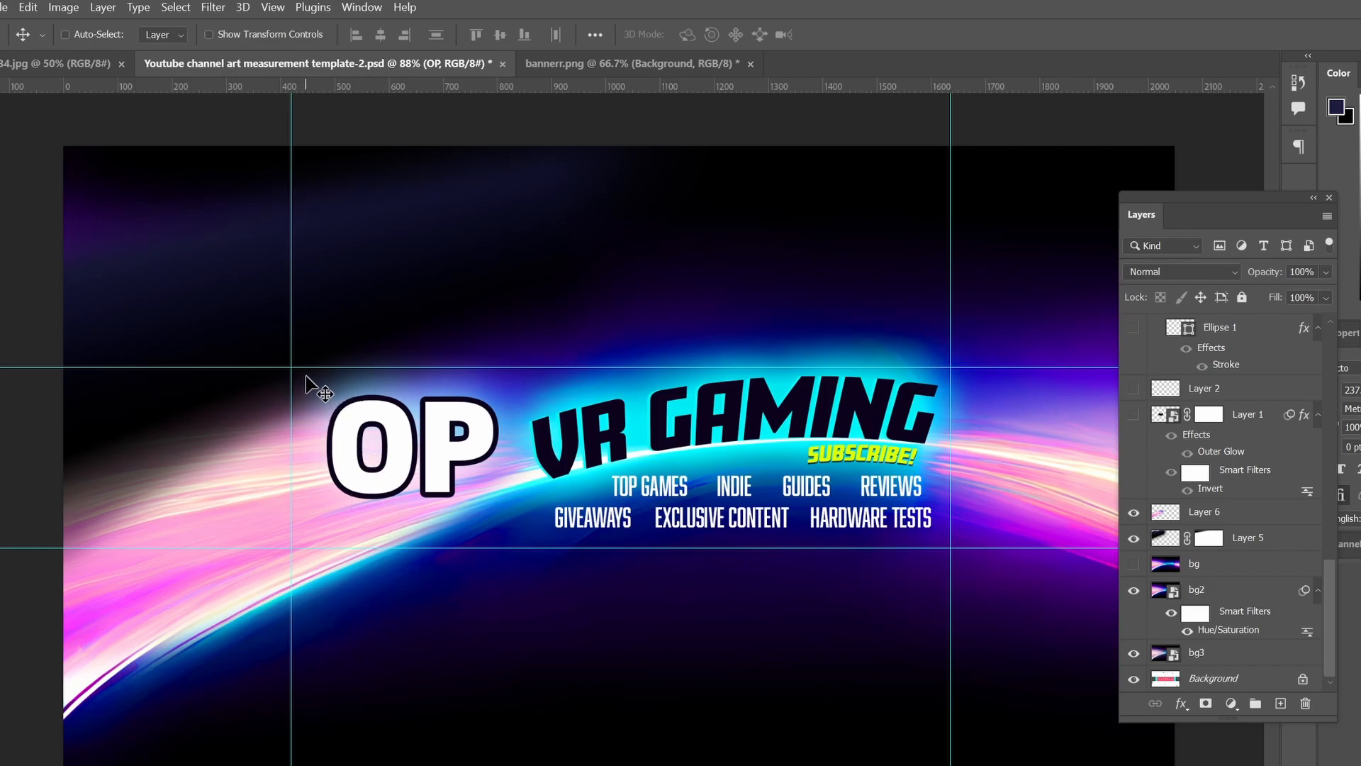
{"action": "mouse_move", "coordinate": [795, 431]}
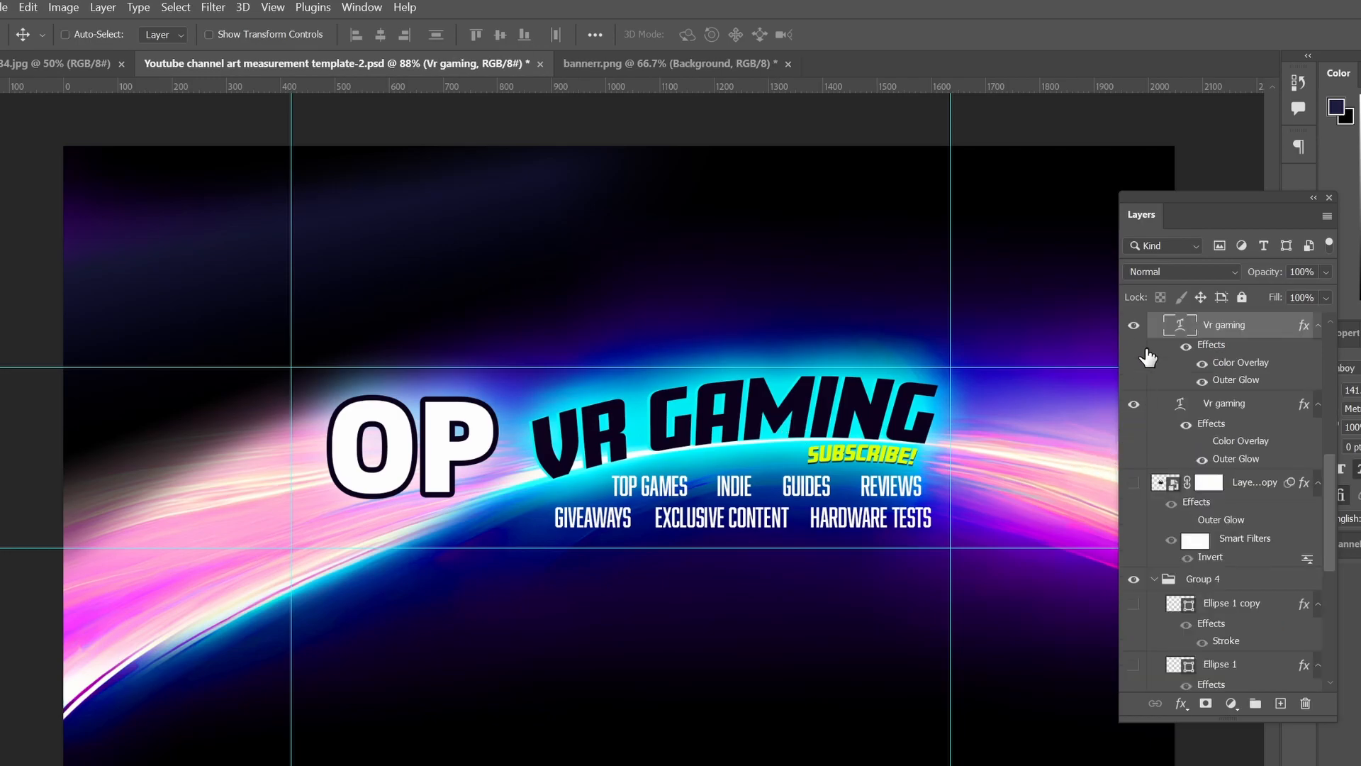
{"action": "left_click", "coordinate": [1135, 324]}
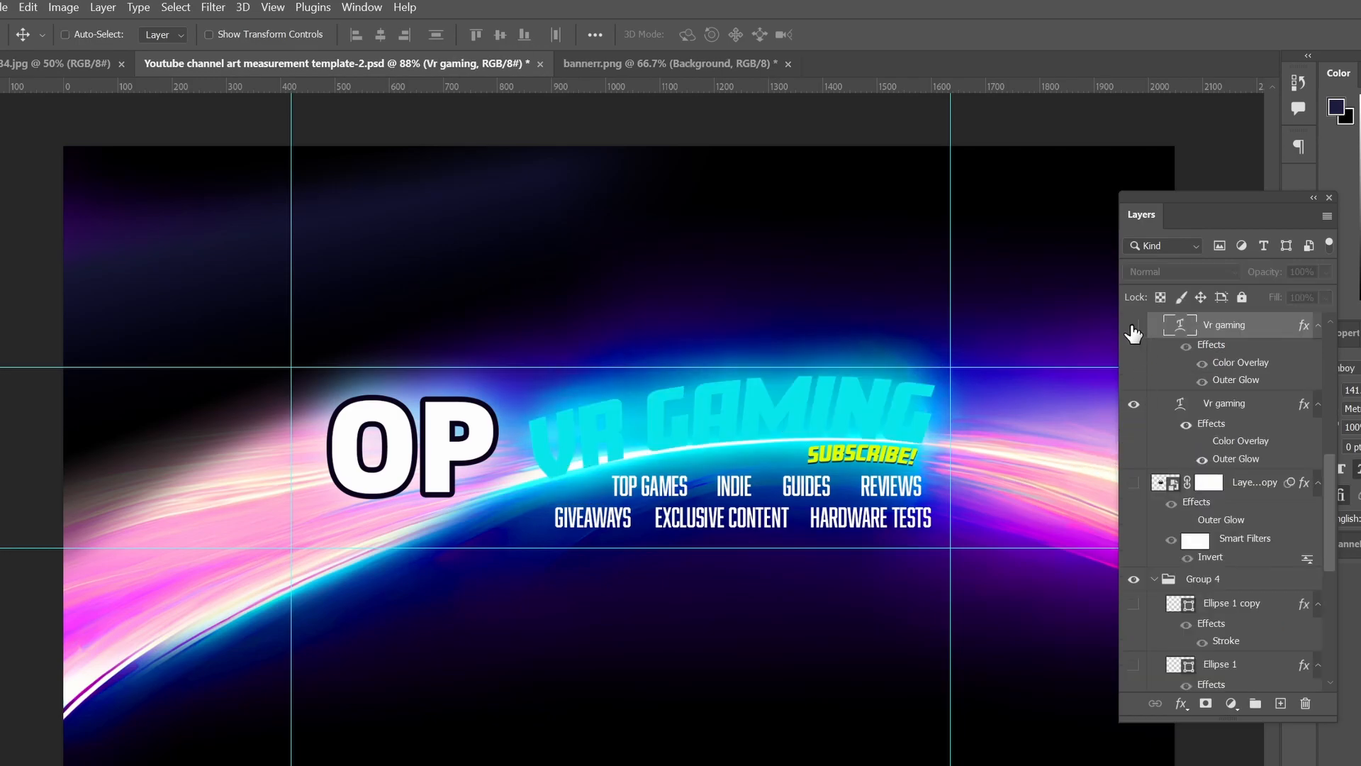
{"action": "left_click", "coordinate": [1134, 325]}
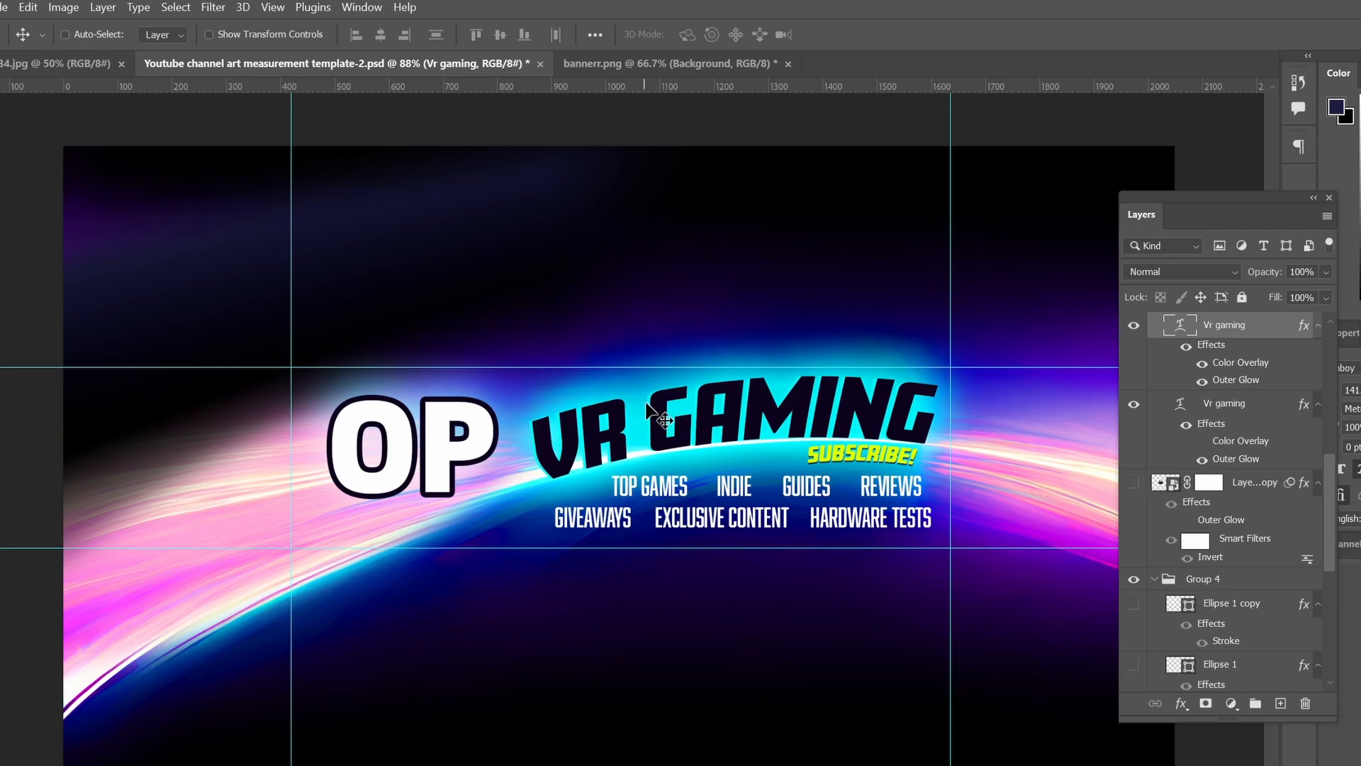
{"action": "mouse_move", "coordinate": [668, 412]}
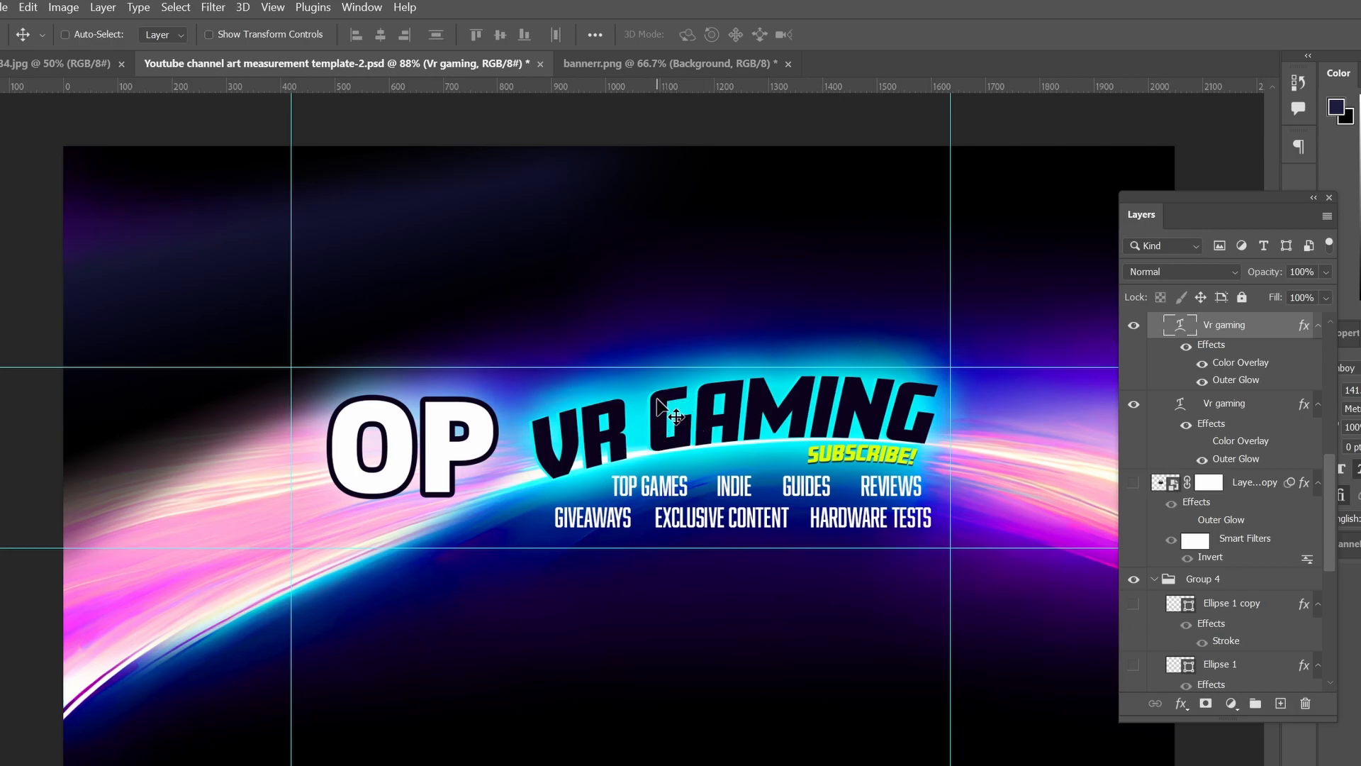
{"action": "mouse_move", "coordinate": [668, 425]}
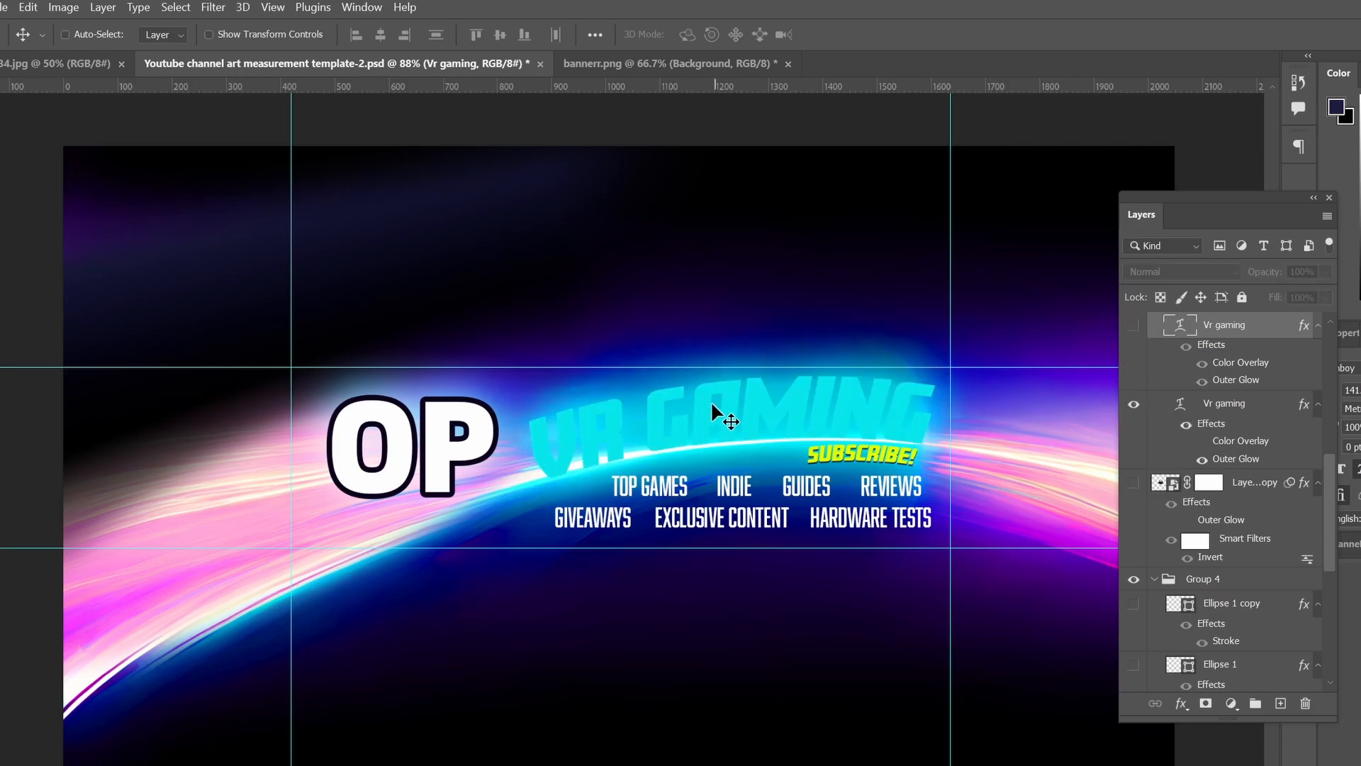
{"action": "mouse_move", "coordinate": [1140, 330]}
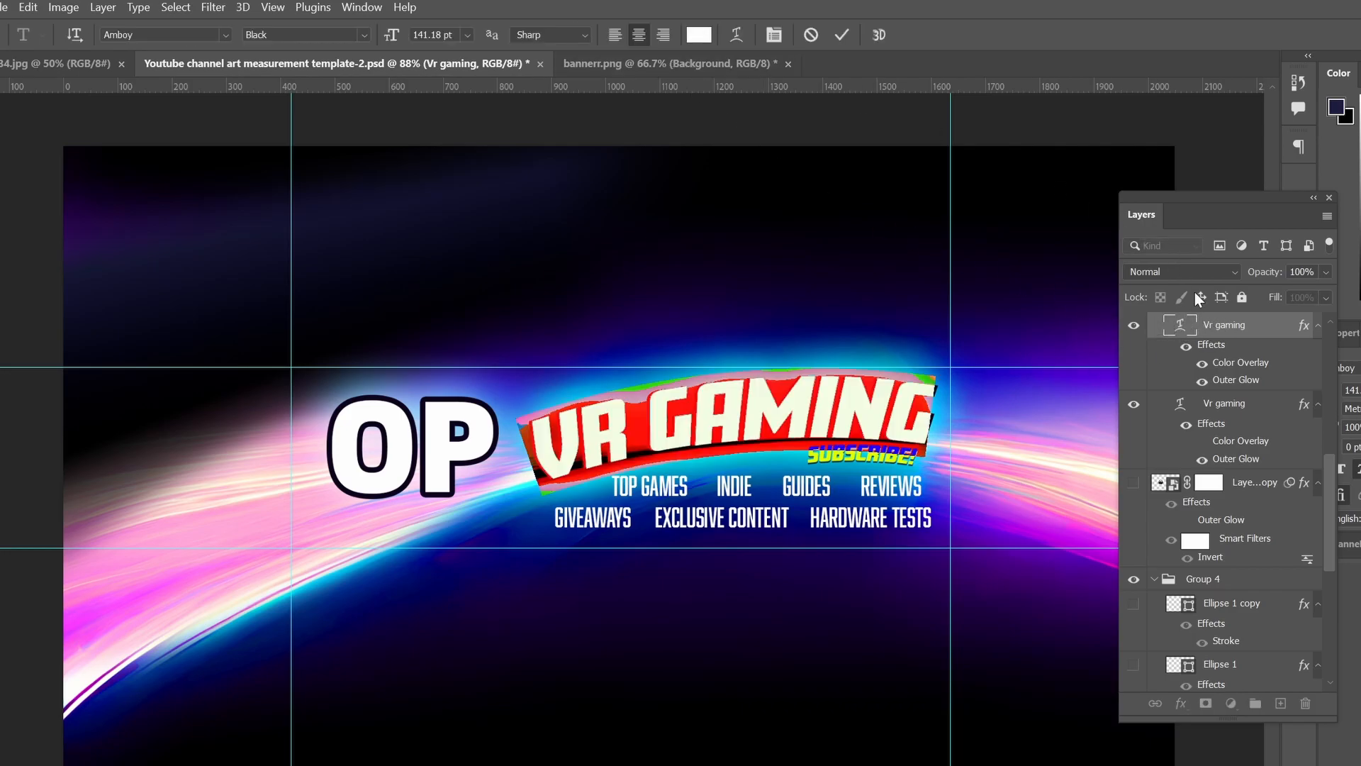
{"action": "left_click", "coordinate": [736, 34]}
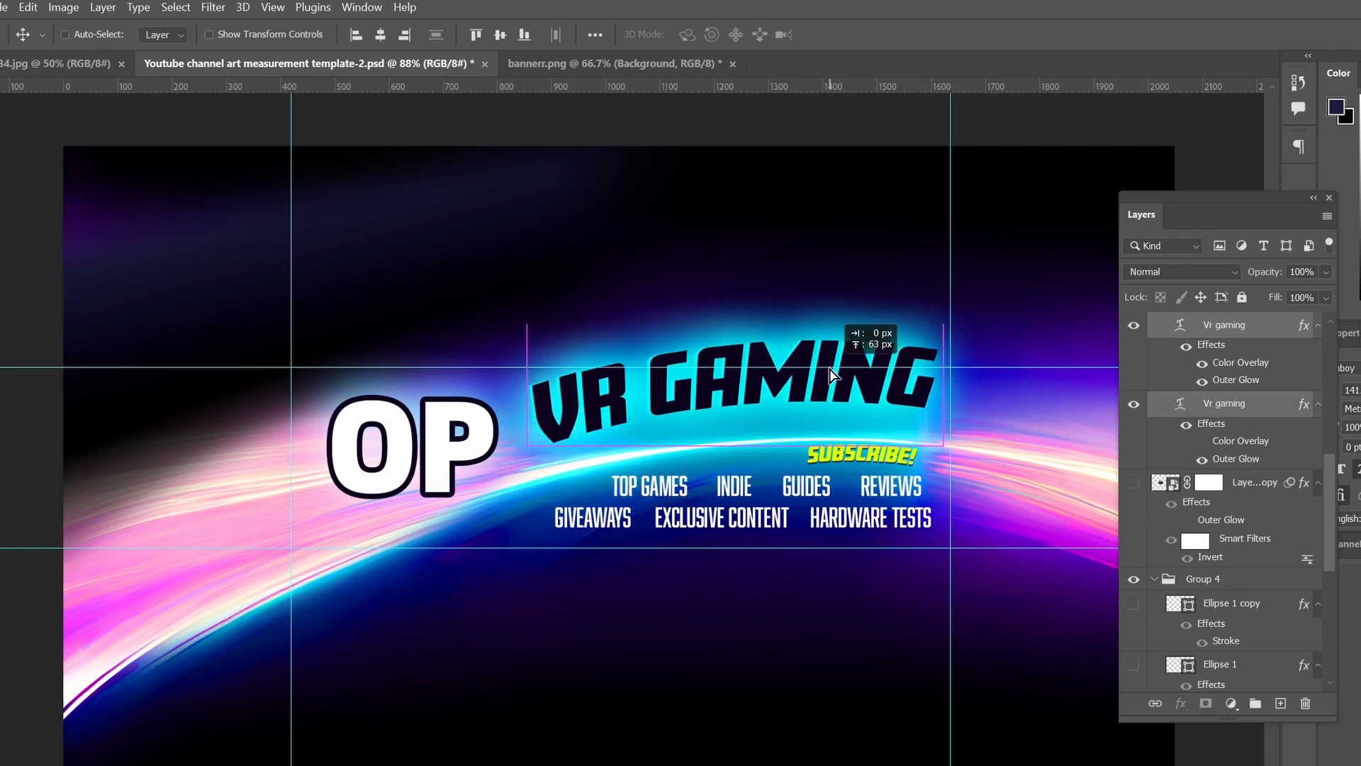
{"action": "left_click_drag", "start_coordinate": [830, 373], "coordinate": [851, 434]}
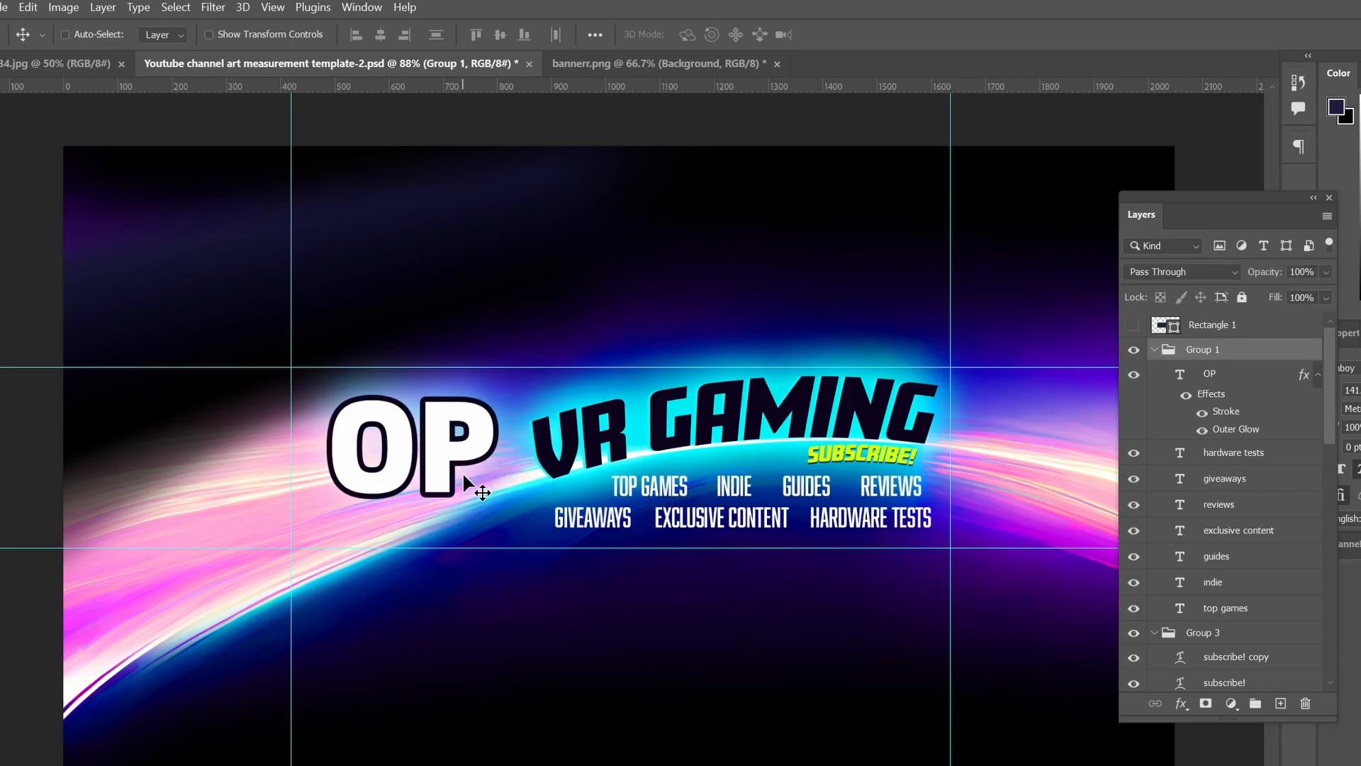
{"action": "mouse_move", "coordinate": [1155, 221]}
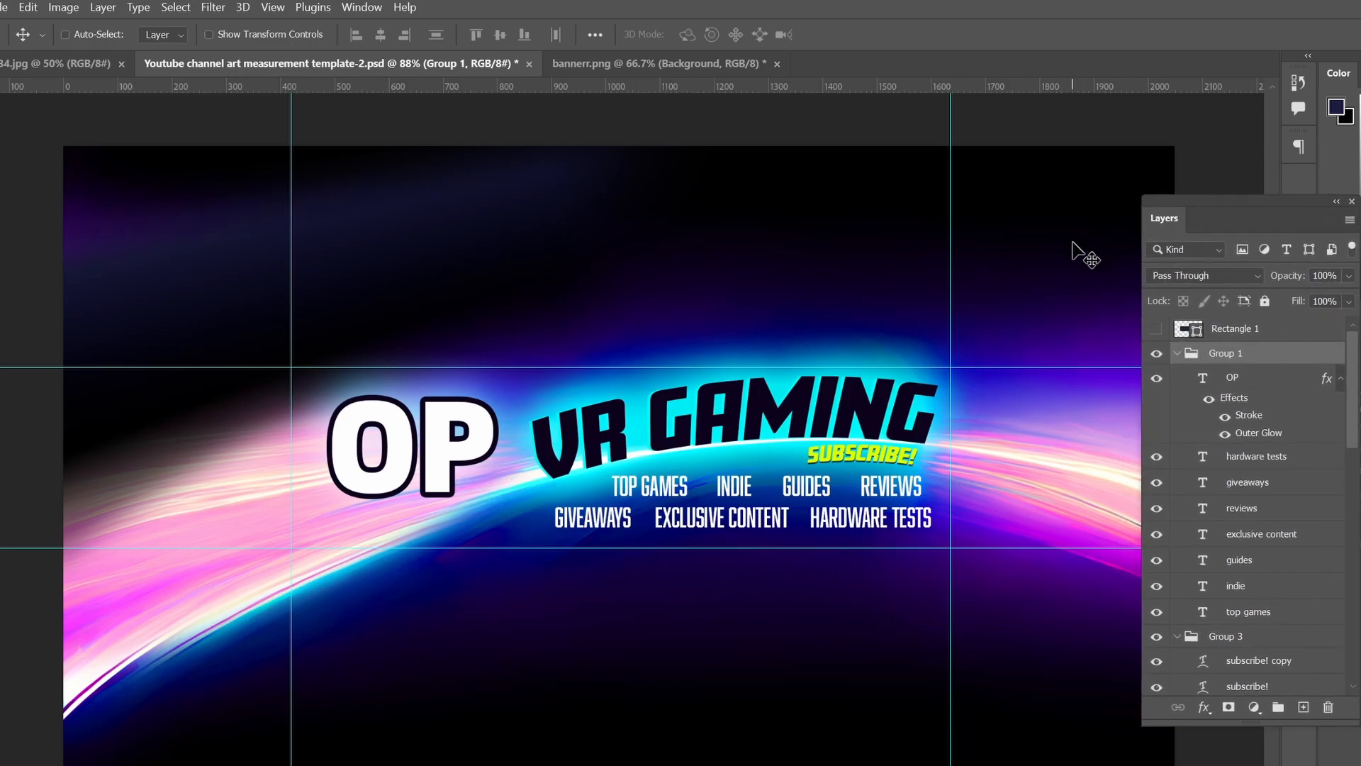
{"action": "mouse_move", "coordinate": [1080, 434]}
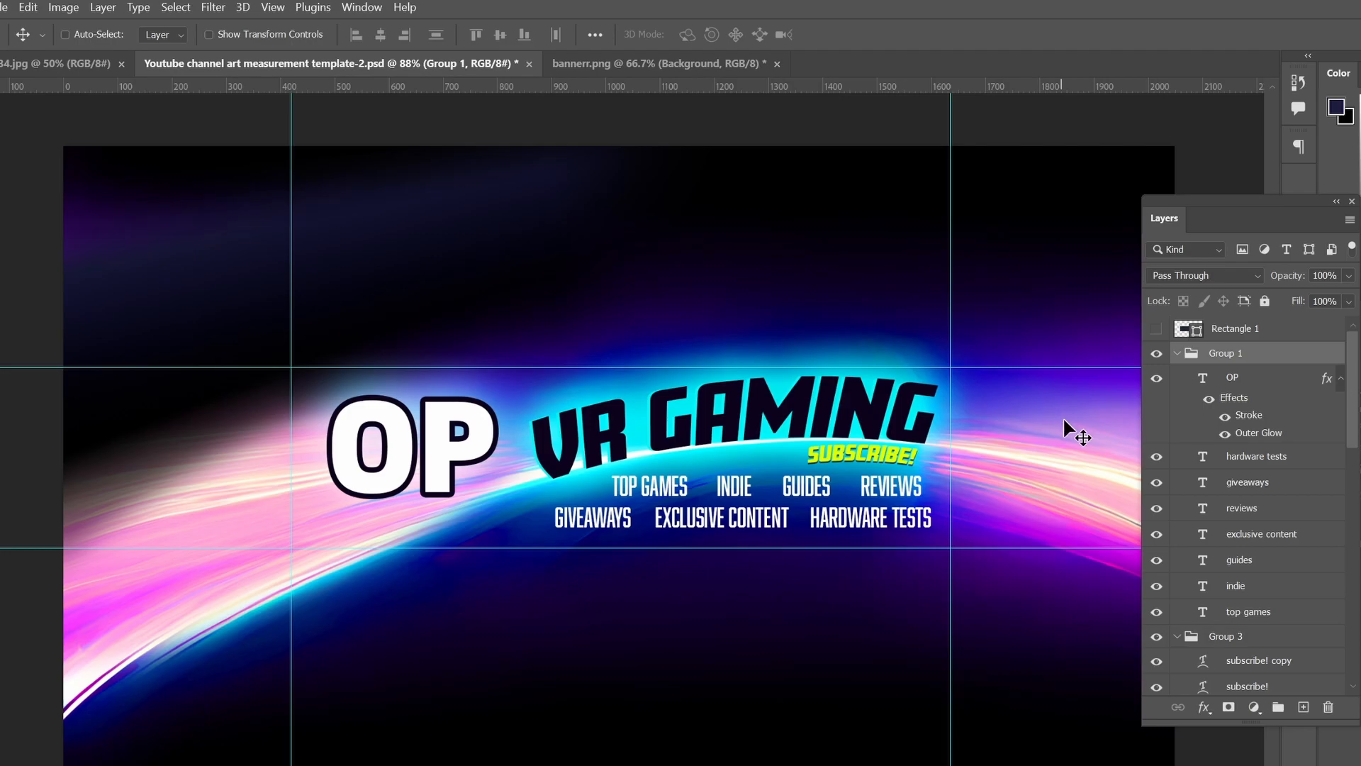
{"action": "mouse_move", "coordinate": [1048, 422]}
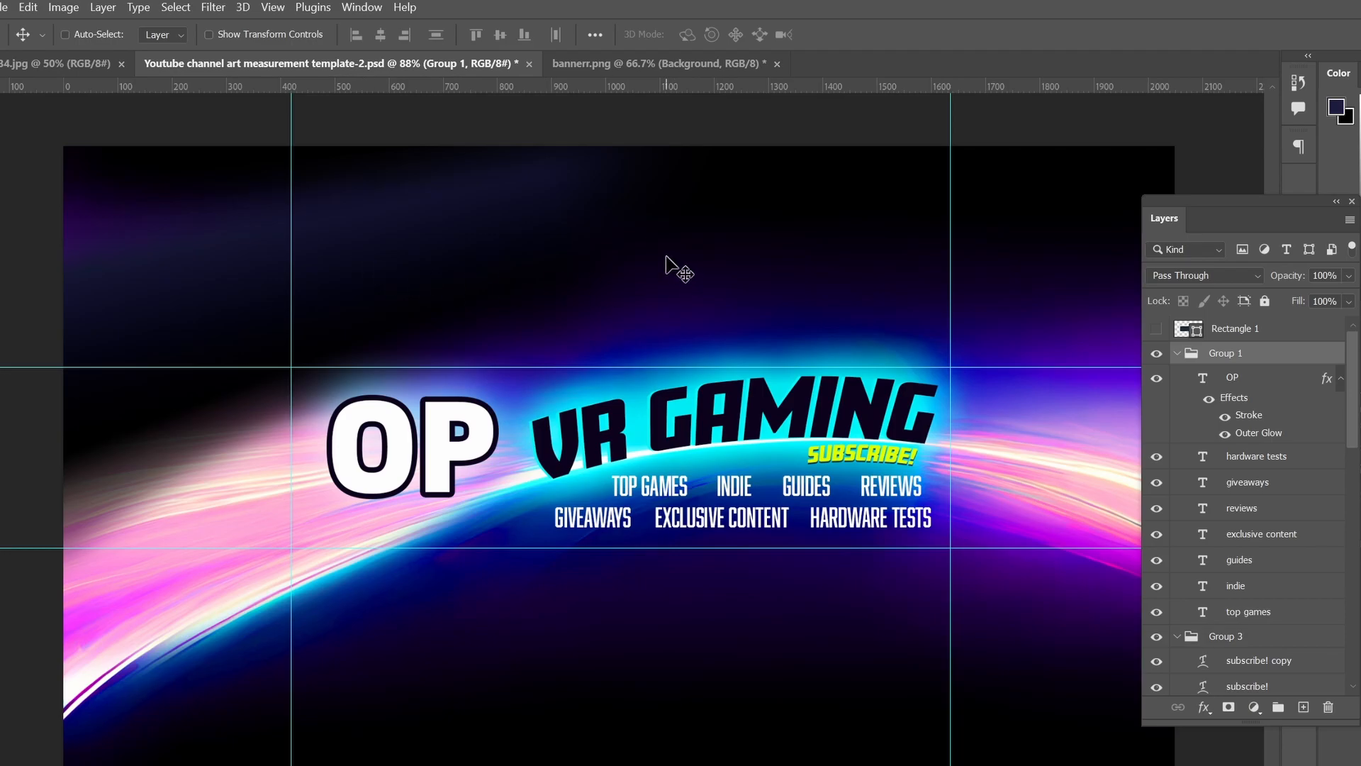
{"action": "mouse_move", "coordinate": [644, 272]}
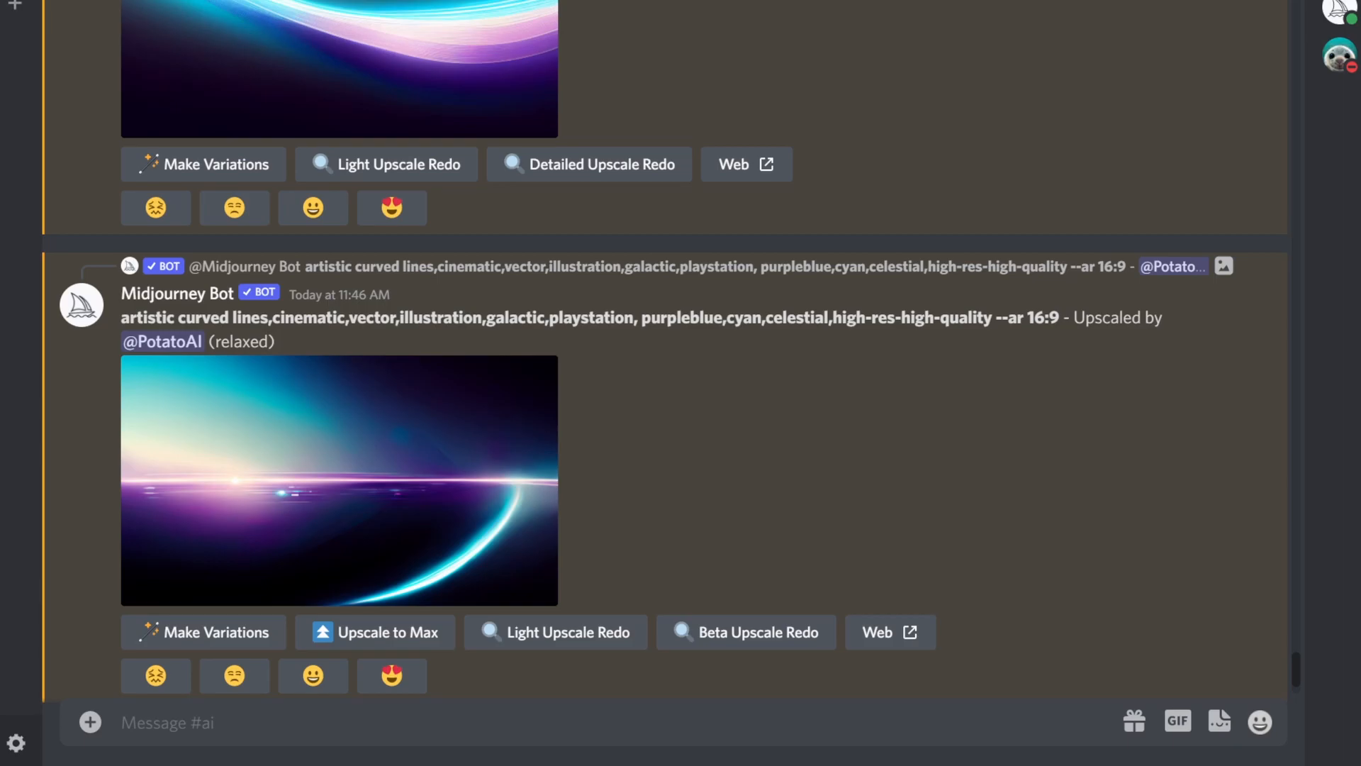
- Scroll down the channel to follow the queued 9:19 curved-lines wallpaper prompts
{"action": "scroll", "scroll_direction": "down", "scroll_amount": 3}
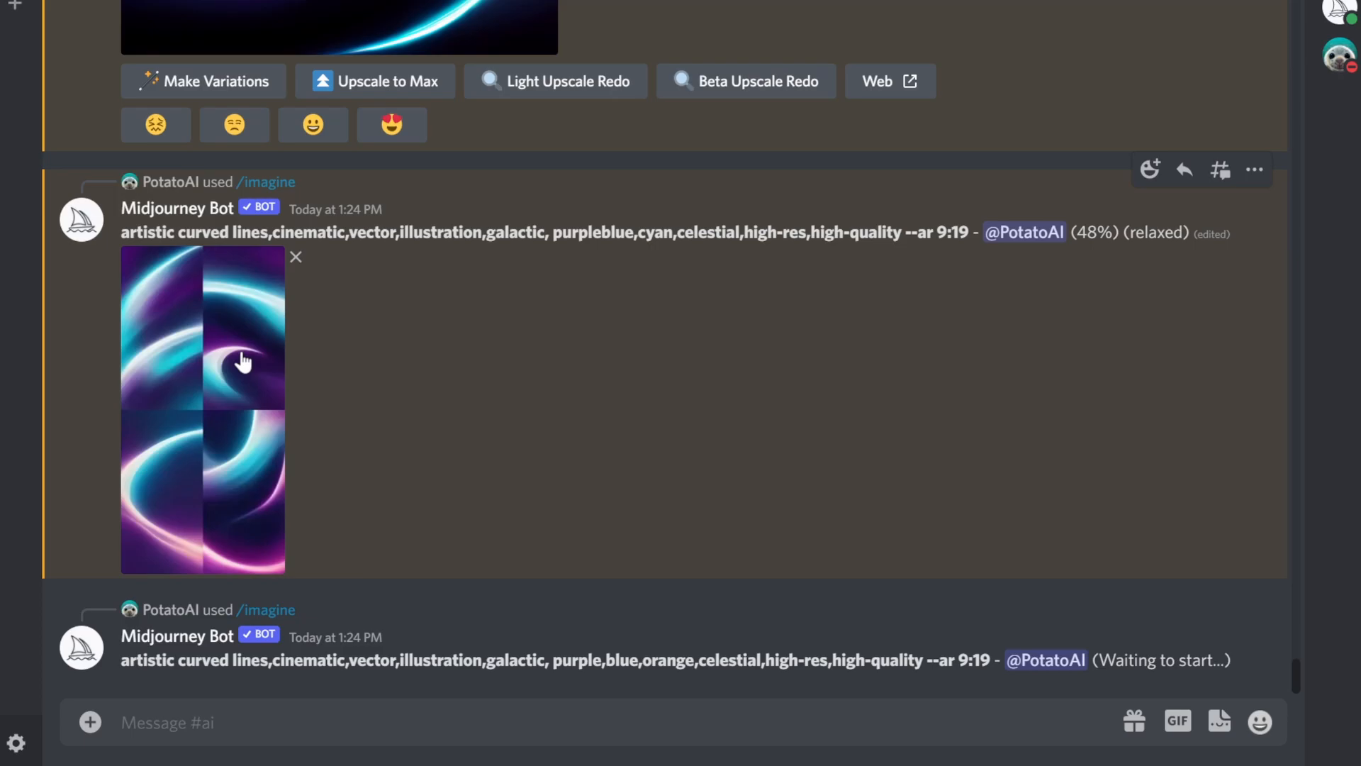
- Watch the purple-blue-cyan 9:19 grid render until the U1–U4 and V1–V4 options appear
{"action": "left_click", "coordinate": [243, 360]}
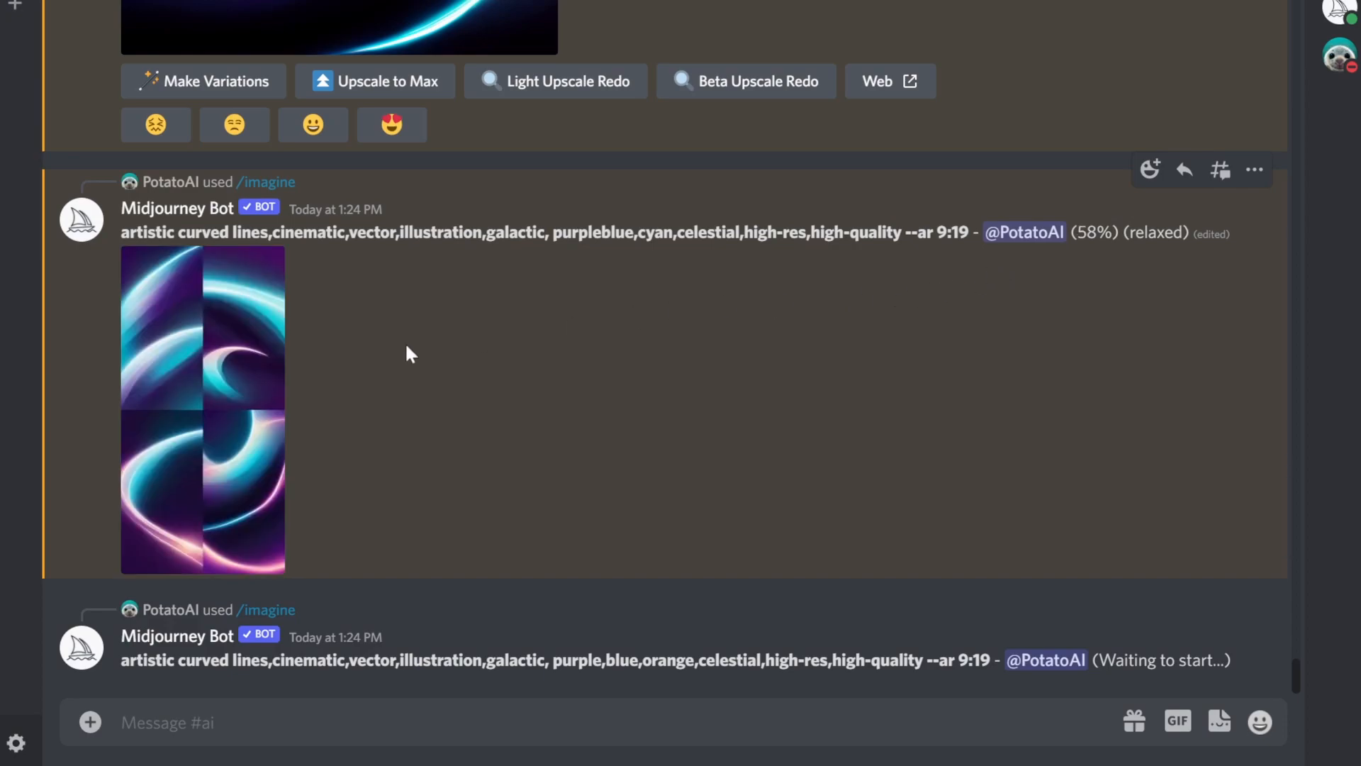
{"action": "mouse_move", "coordinate": [326, 382]}
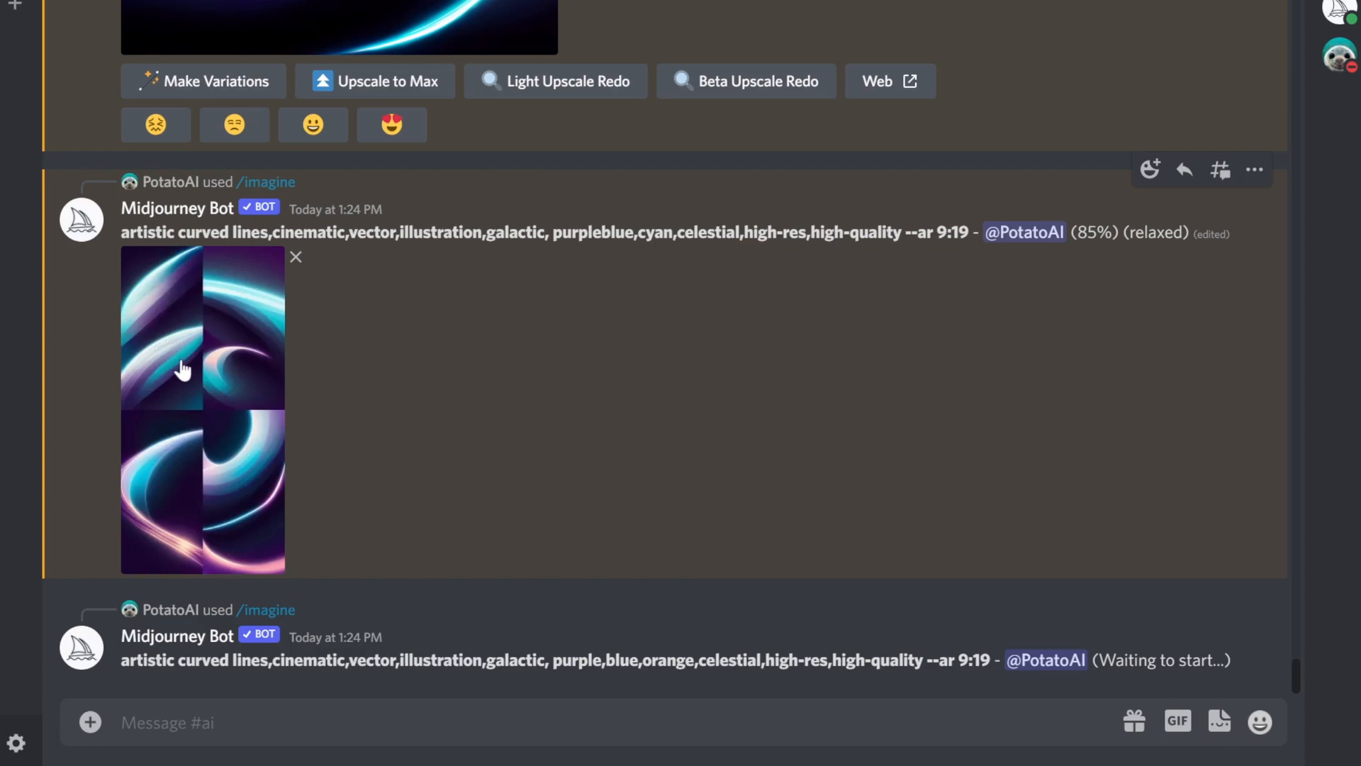
{"action": "mouse_move", "coordinate": [163, 363]}
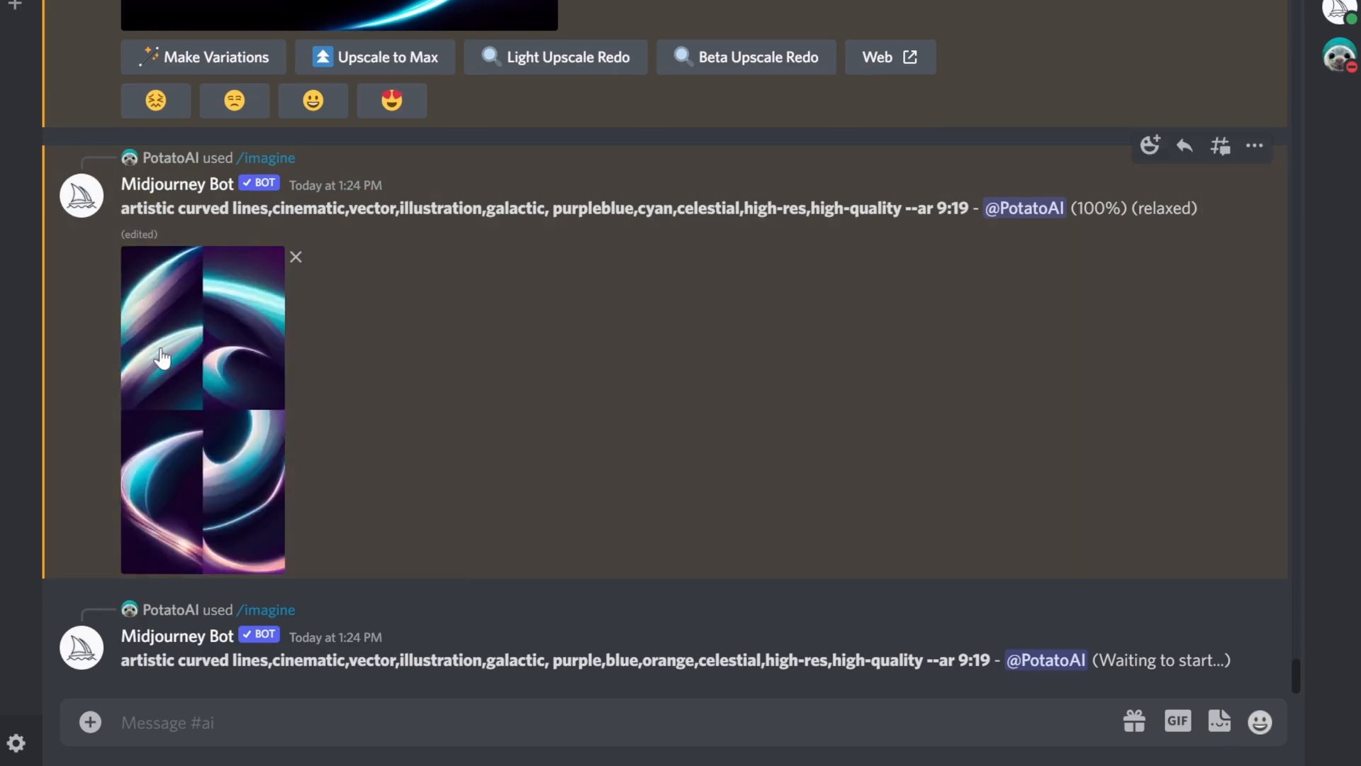
{"action": "mouse_move", "coordinate": [200, 330]}
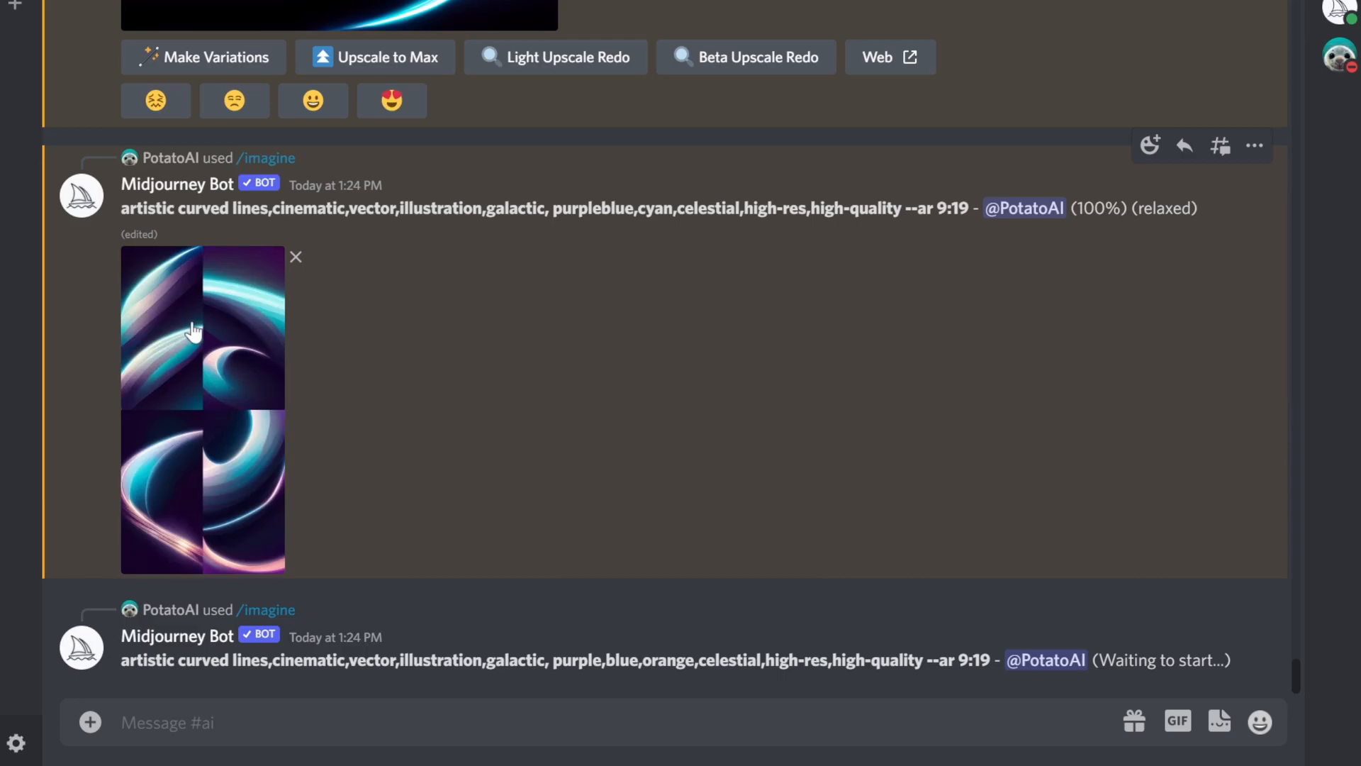
{"action": "left_click", "coordinate": [203, 328]}
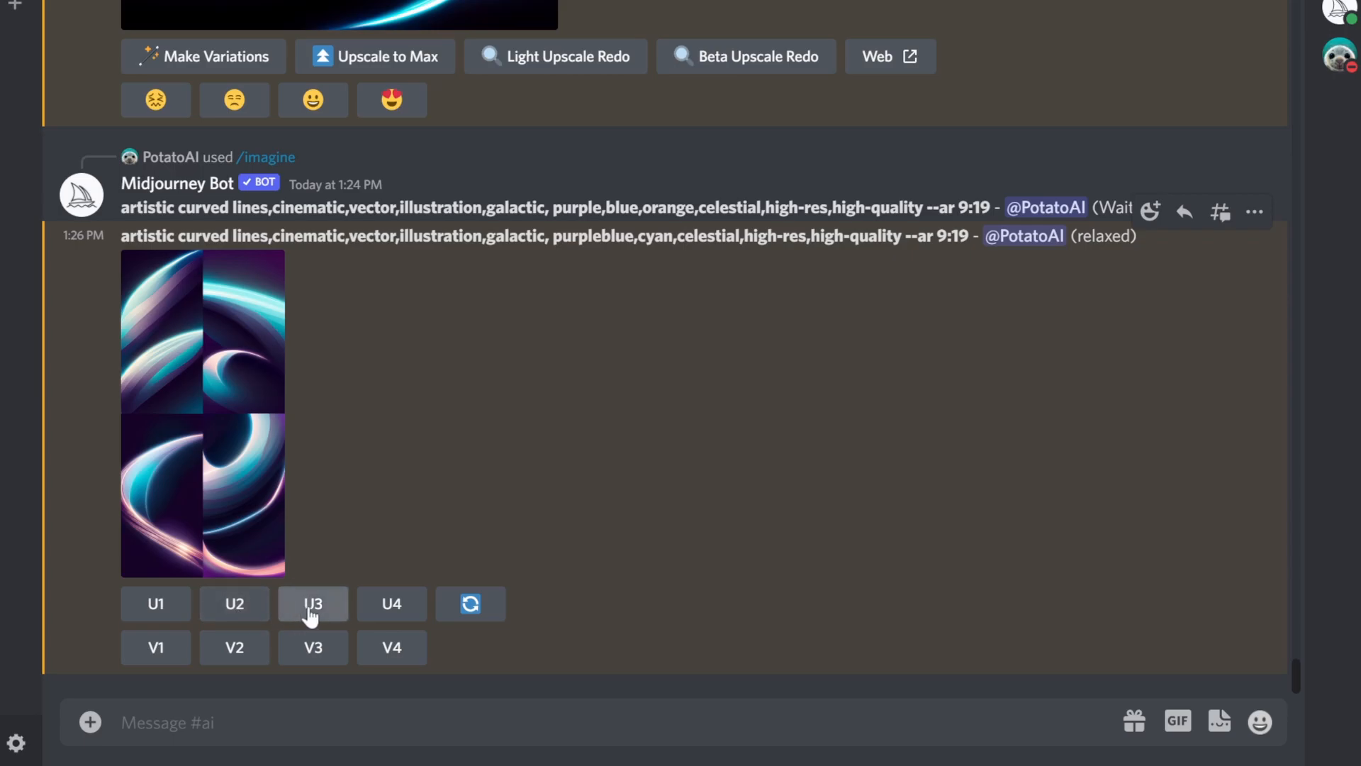
- Upscale the third purple-blue-cyan wallpaper option (U3) and view it at full size
{"action": "left_click", "coordinate": [312, 604]}
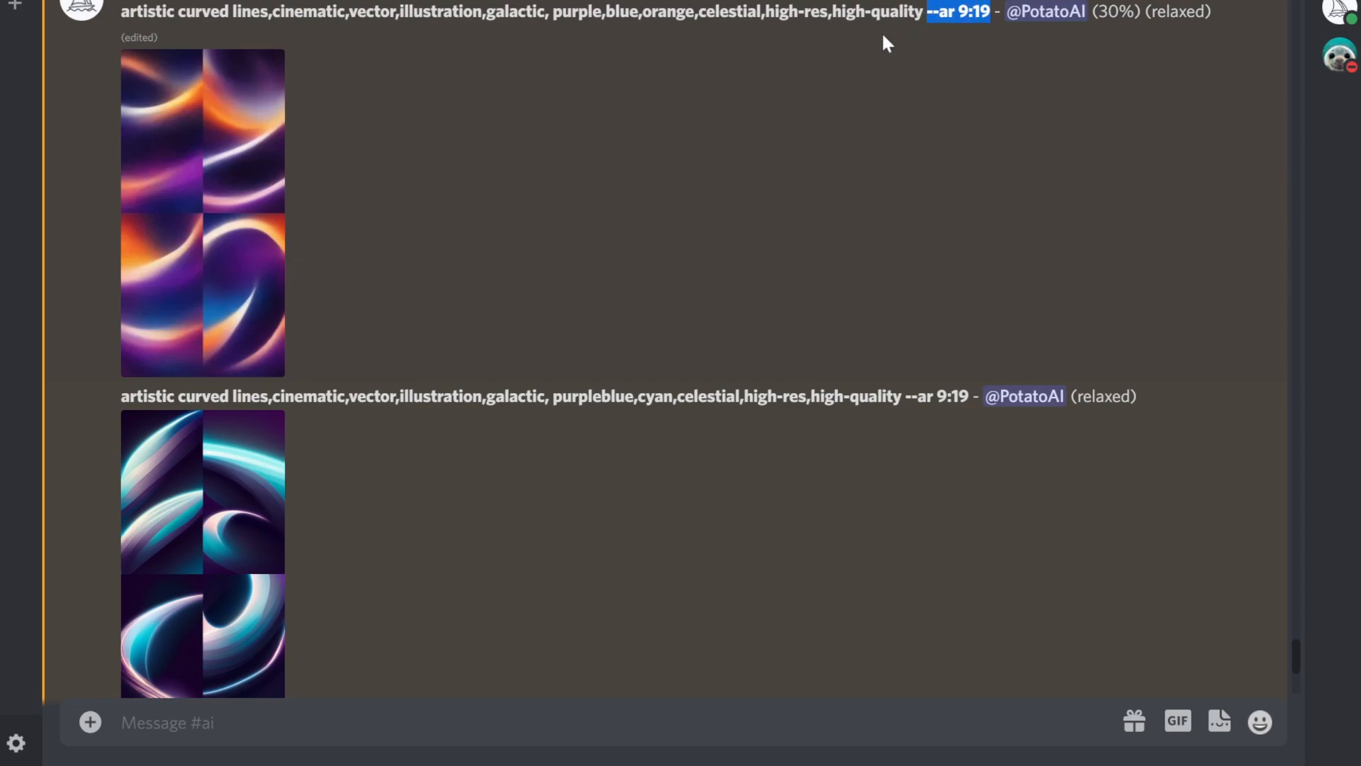
{"action": "mouse_move", "coordinate": [250, 307]}
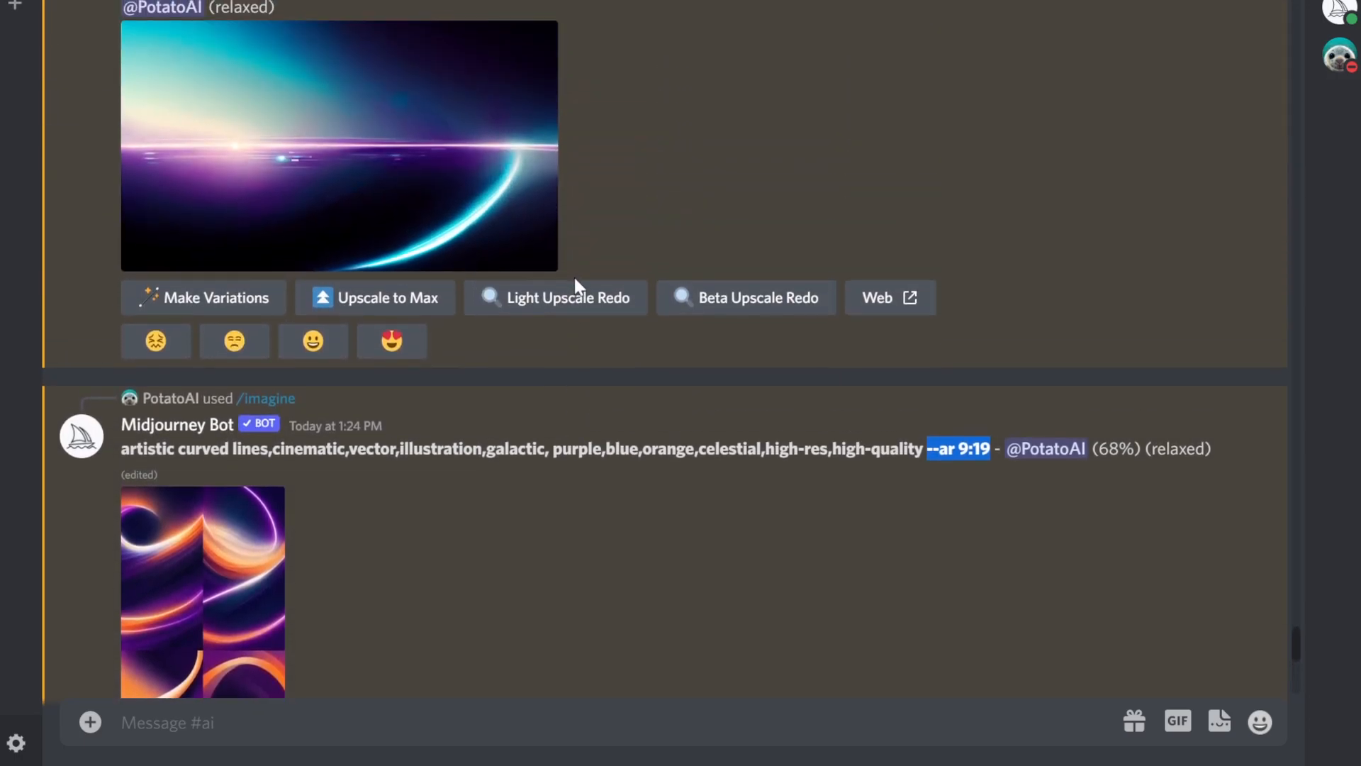
{"action": "scroll", "scroll_direction": "down", "scroll_amount": 3}
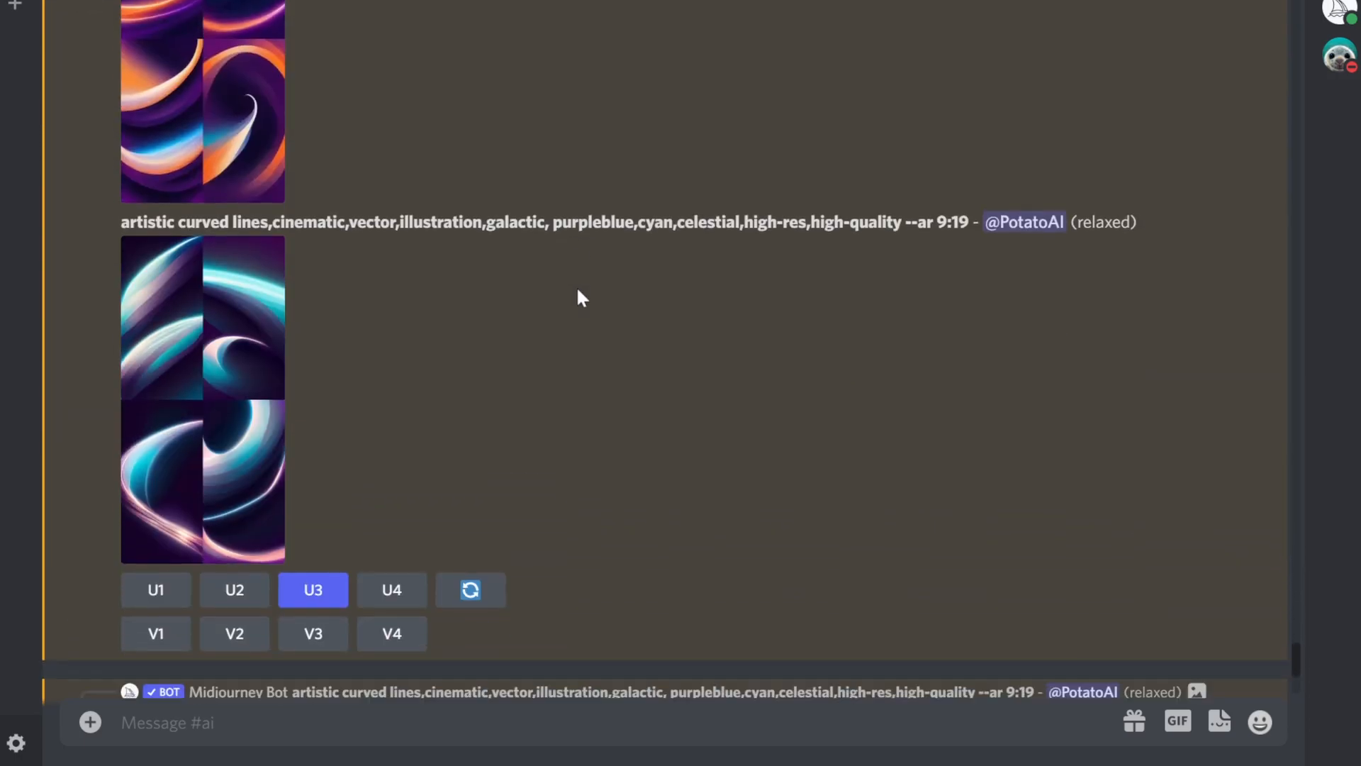
{"action": "left_click", "coordinate": [312, 590]}
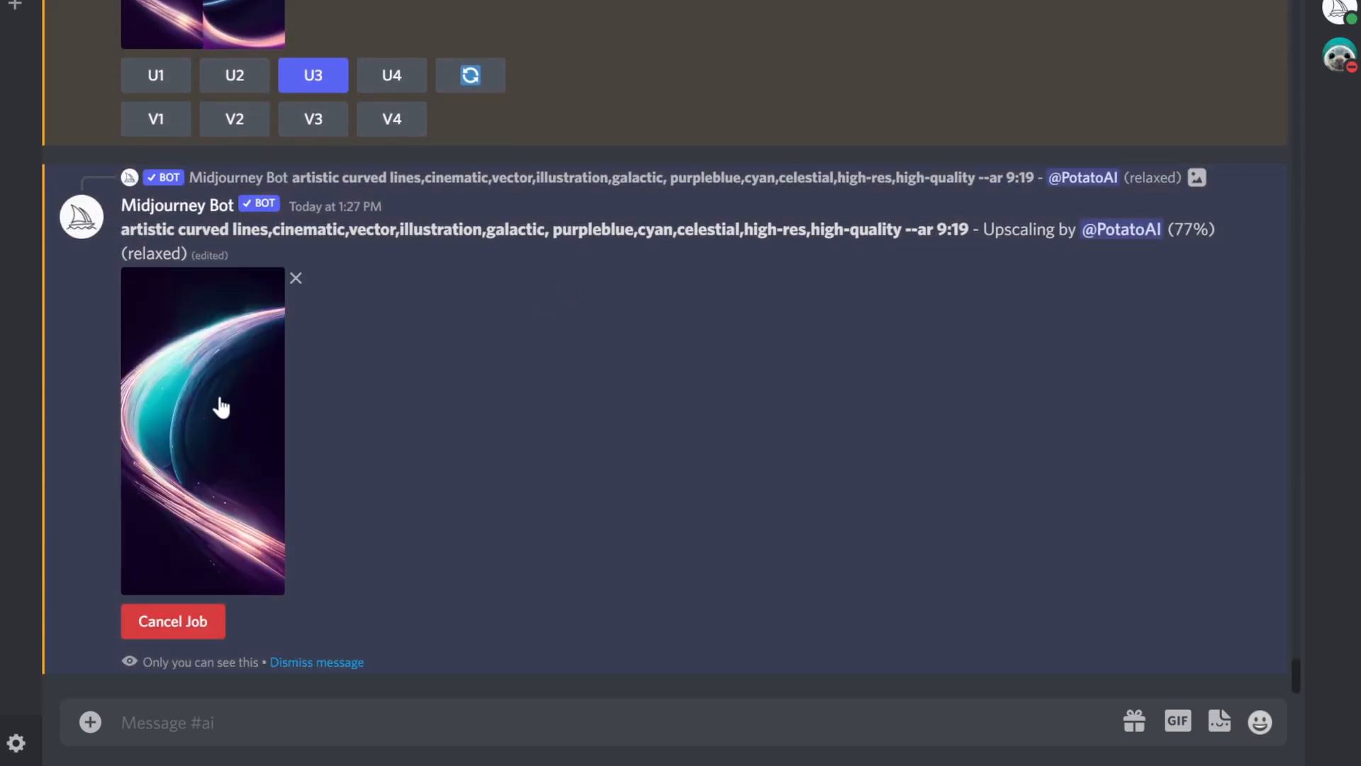
{"action": "left_click", "coordinate": [203, 428]}
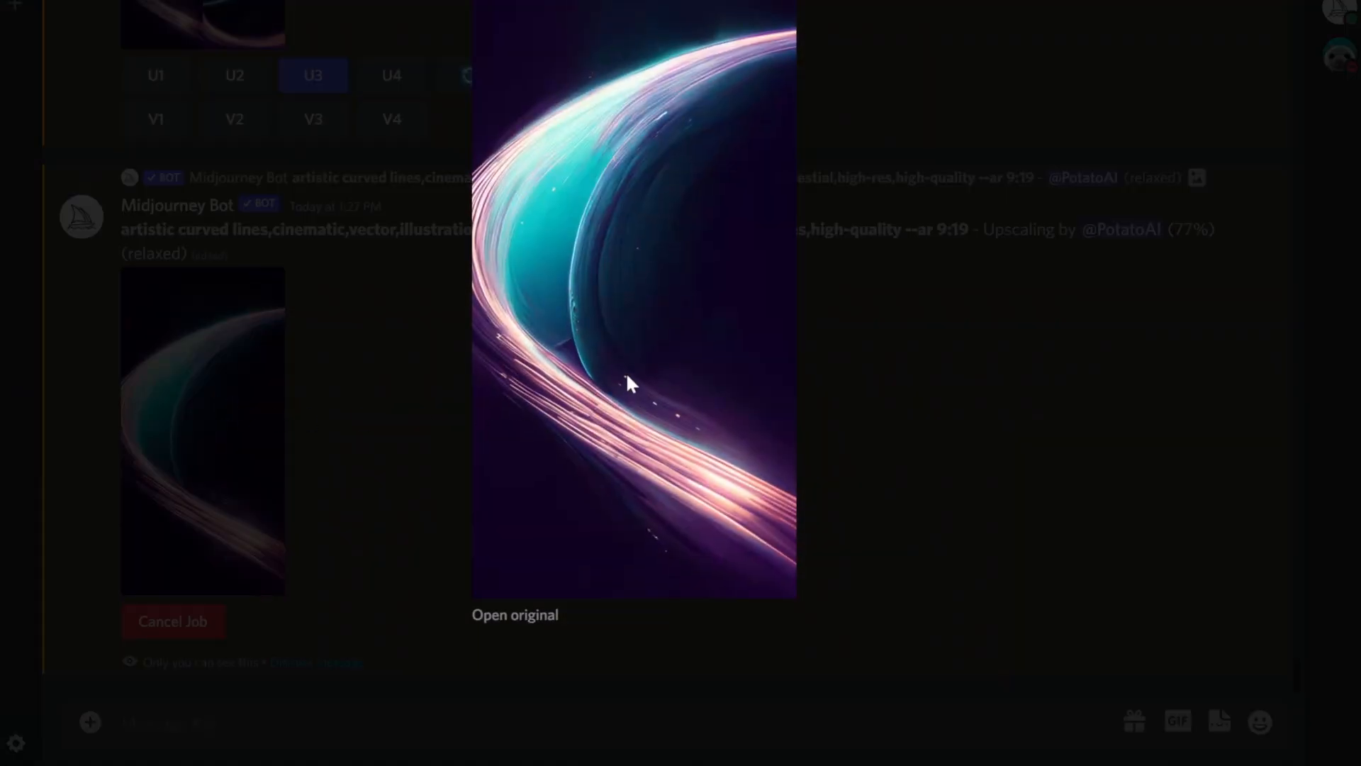